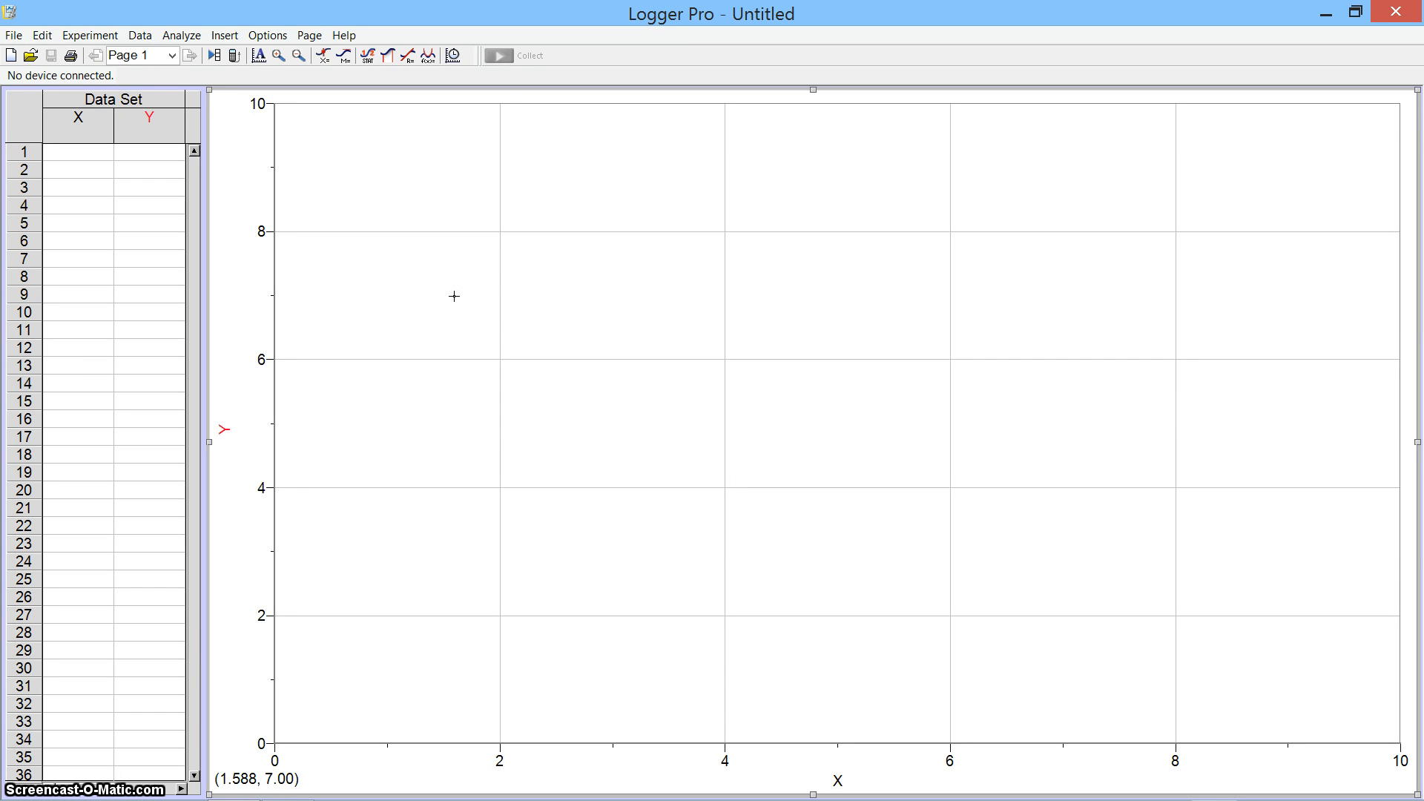
mouse_move(859, 232)
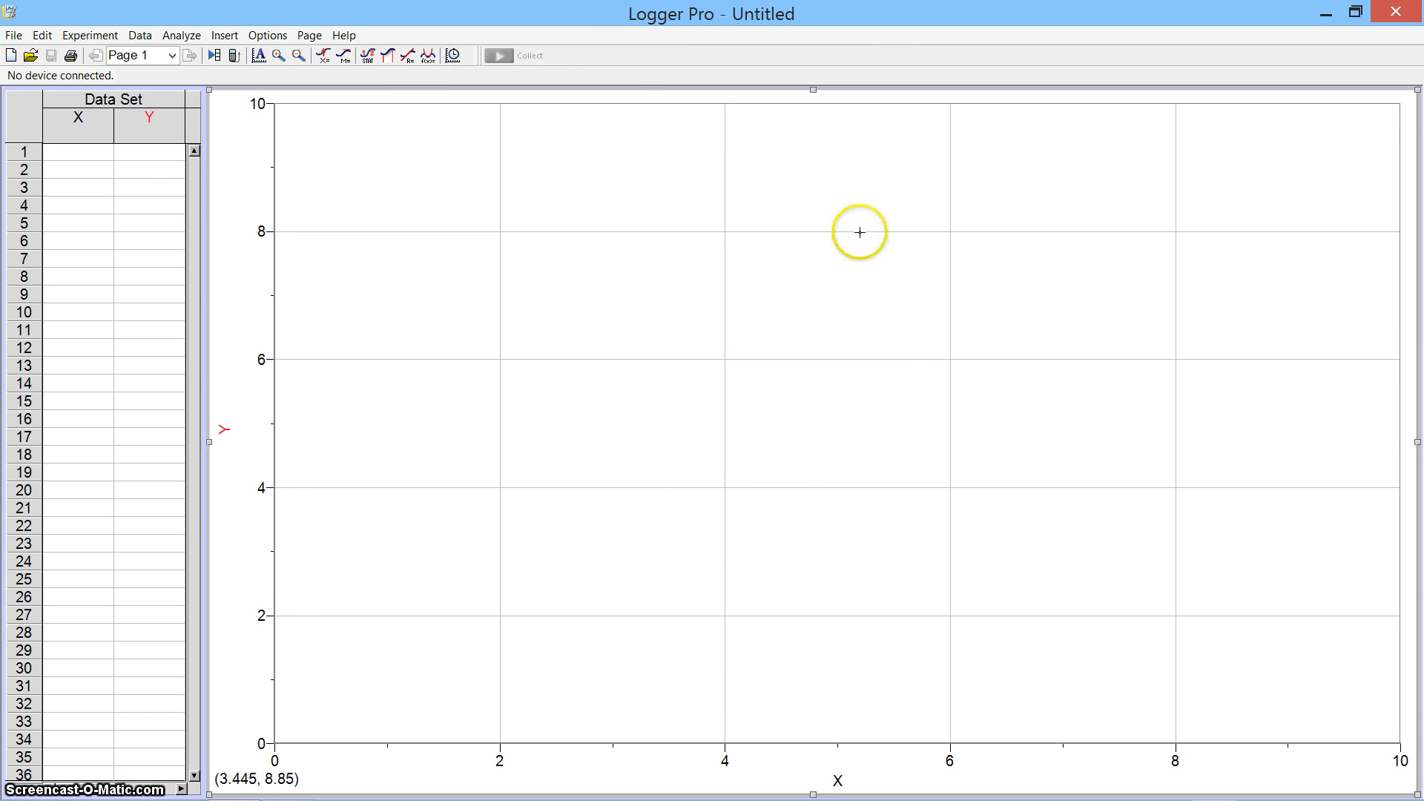
mouse_move(964, 143)
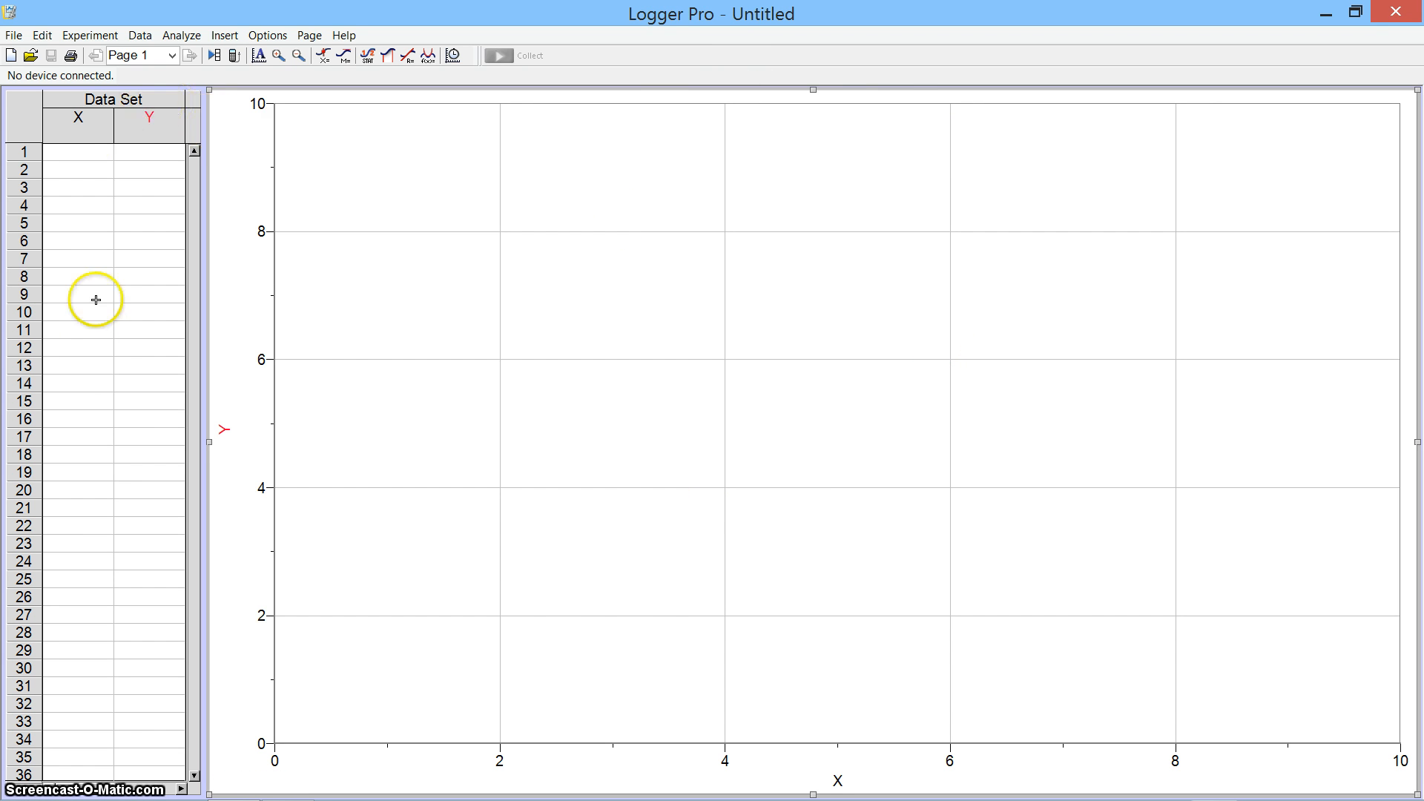
mouse_move(62, 442)
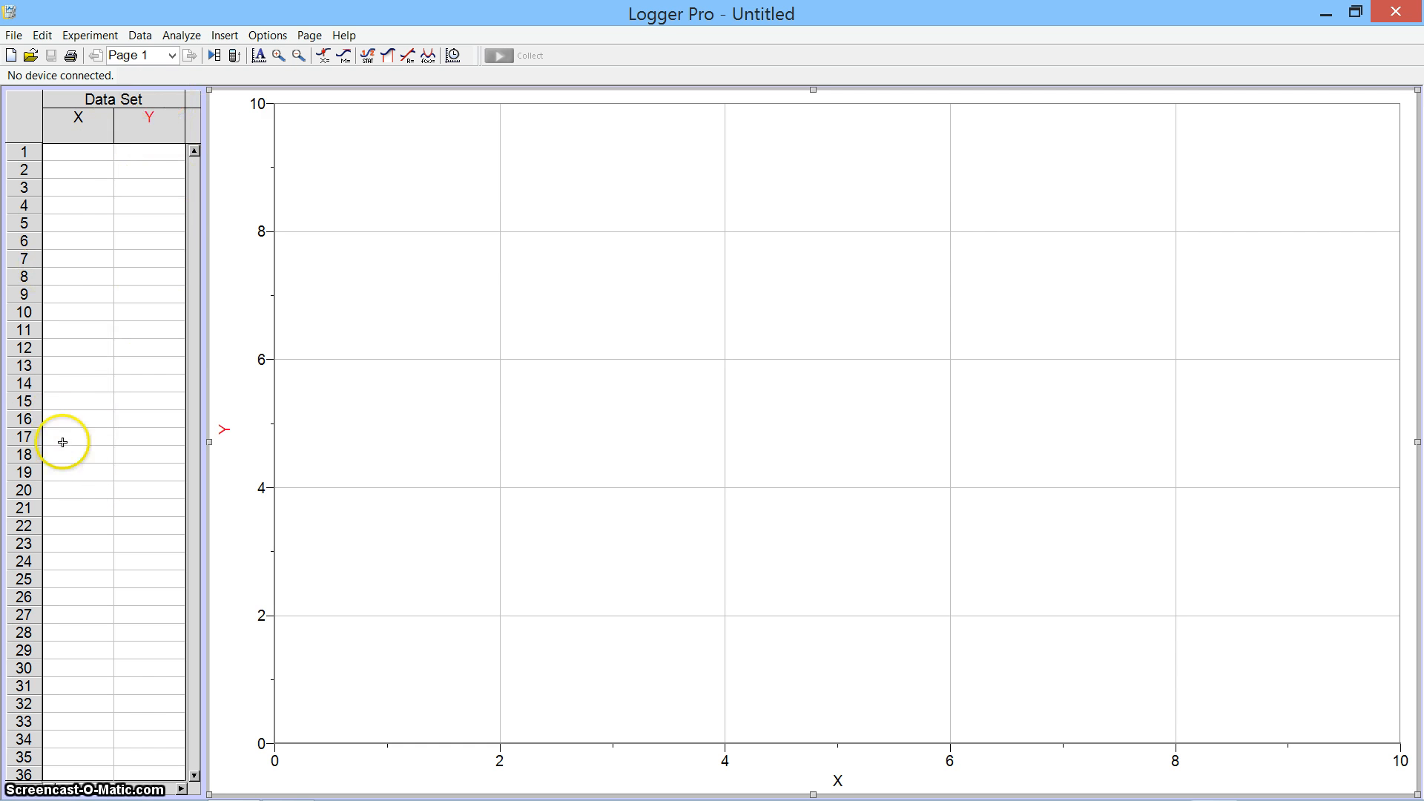
mouse_move(106, 174)
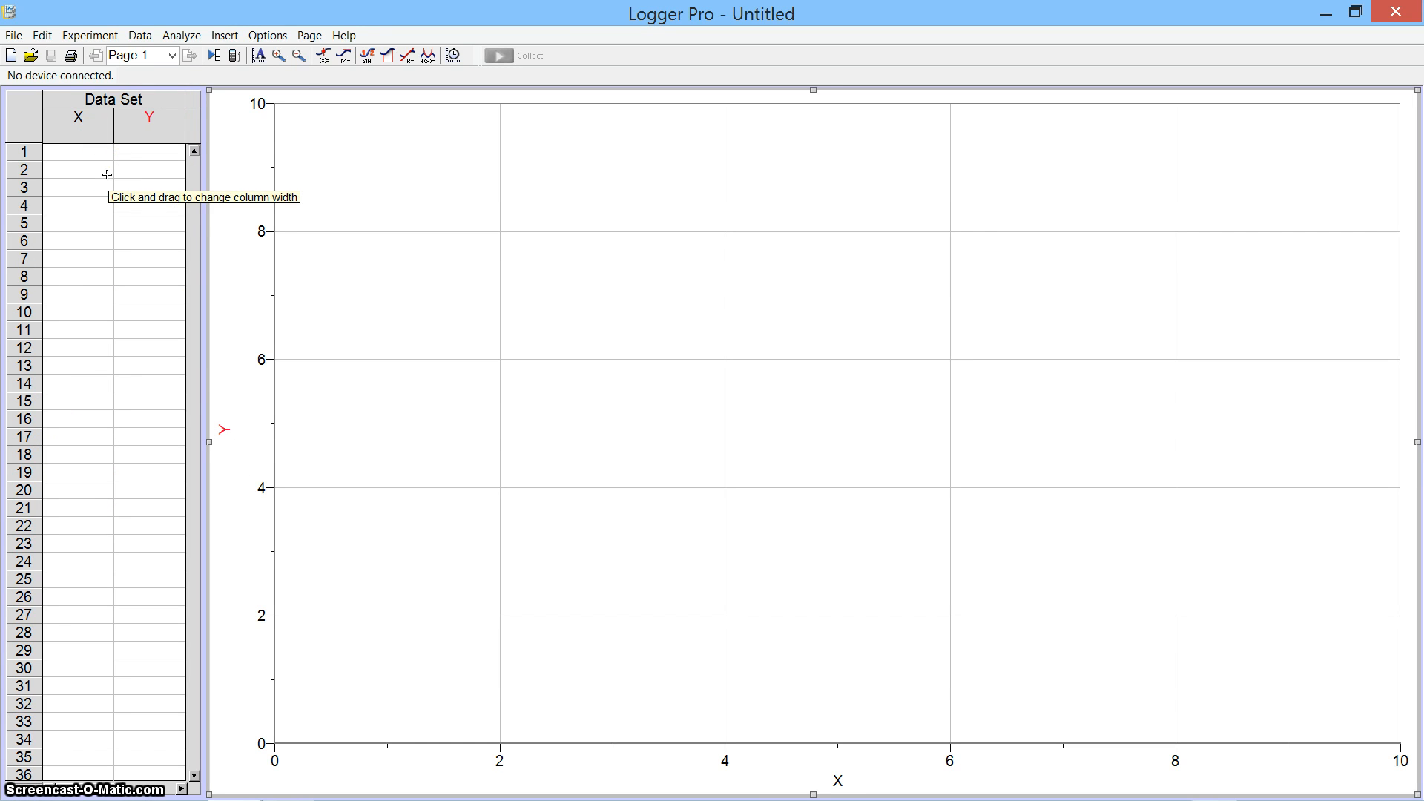
mouse_move(176, 25)
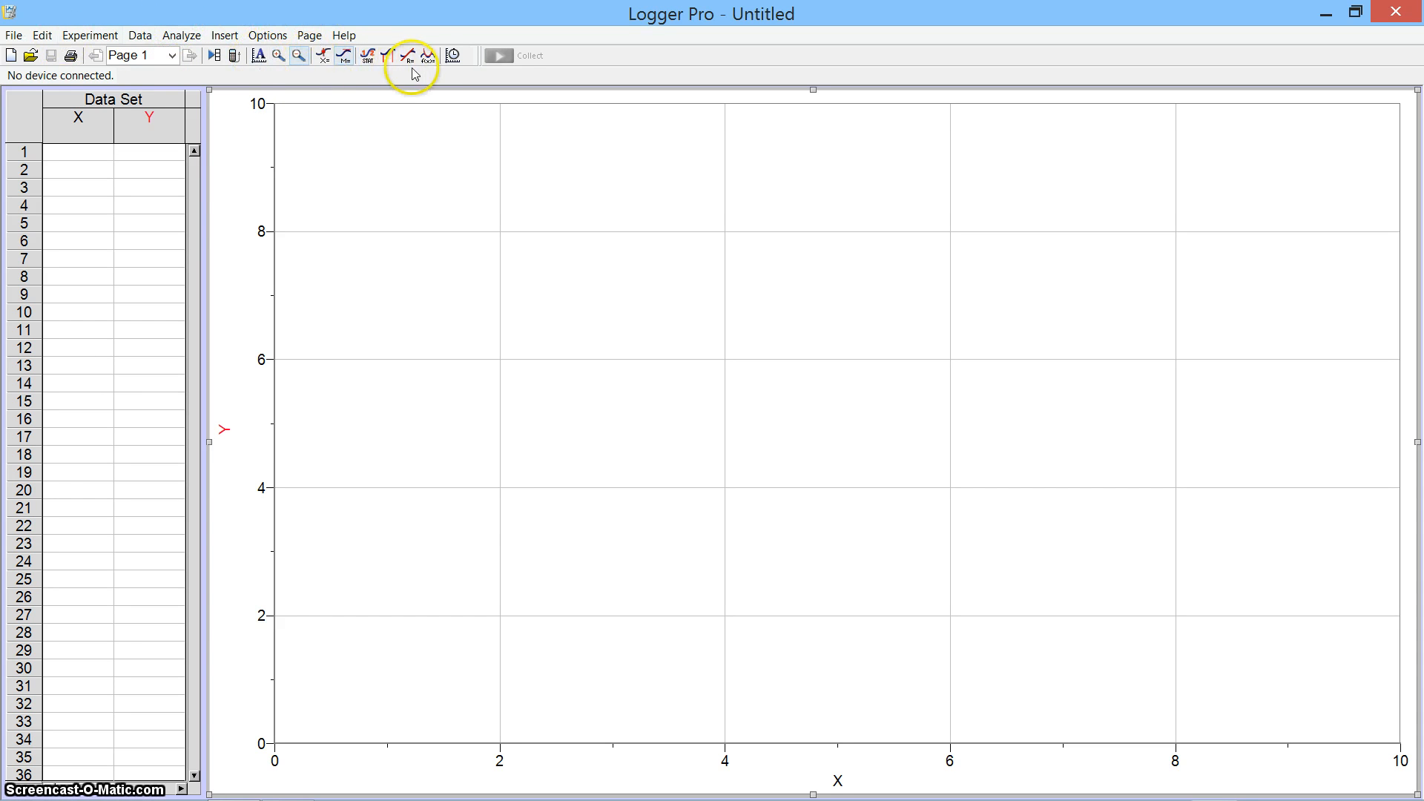
mouse_move(155, 175)
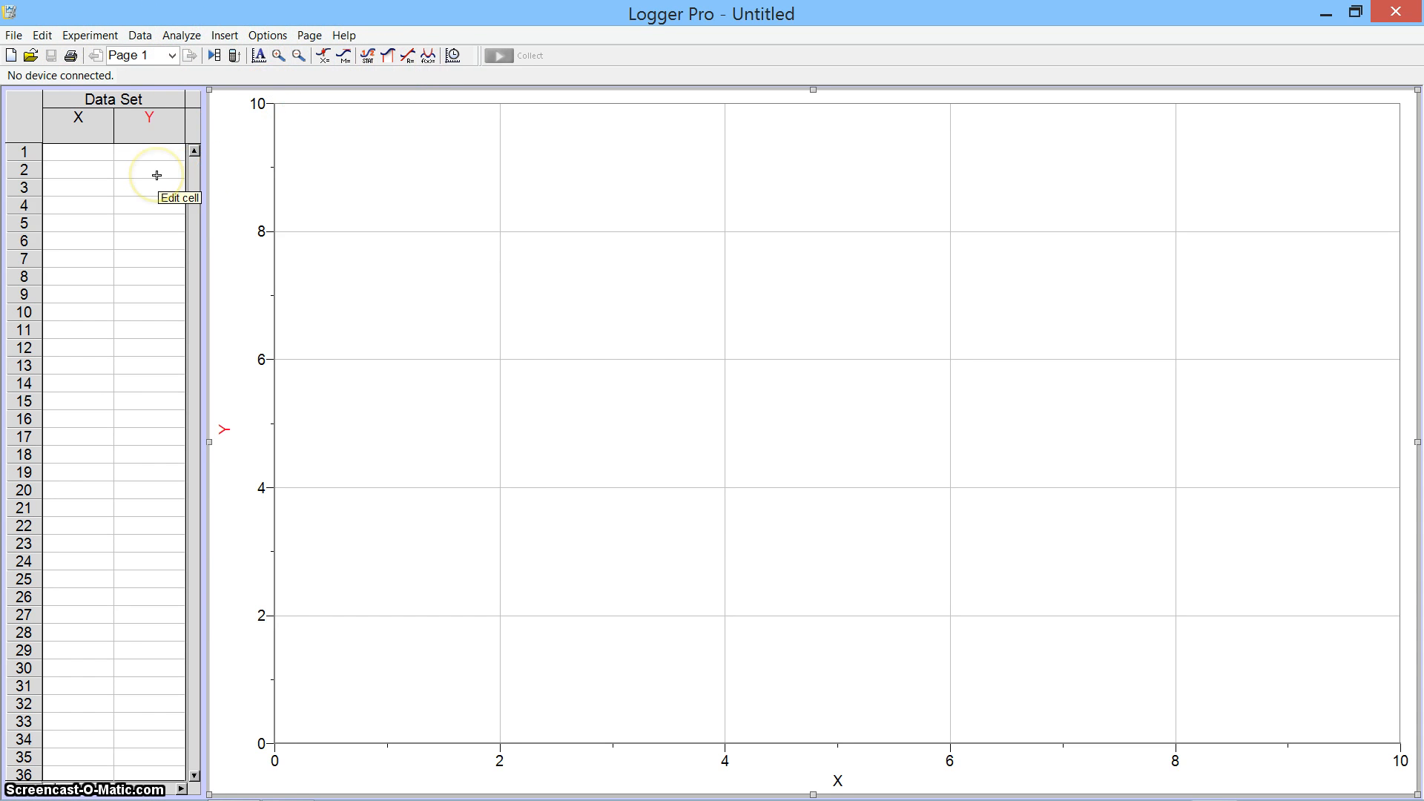
mouse_move(477, 251)
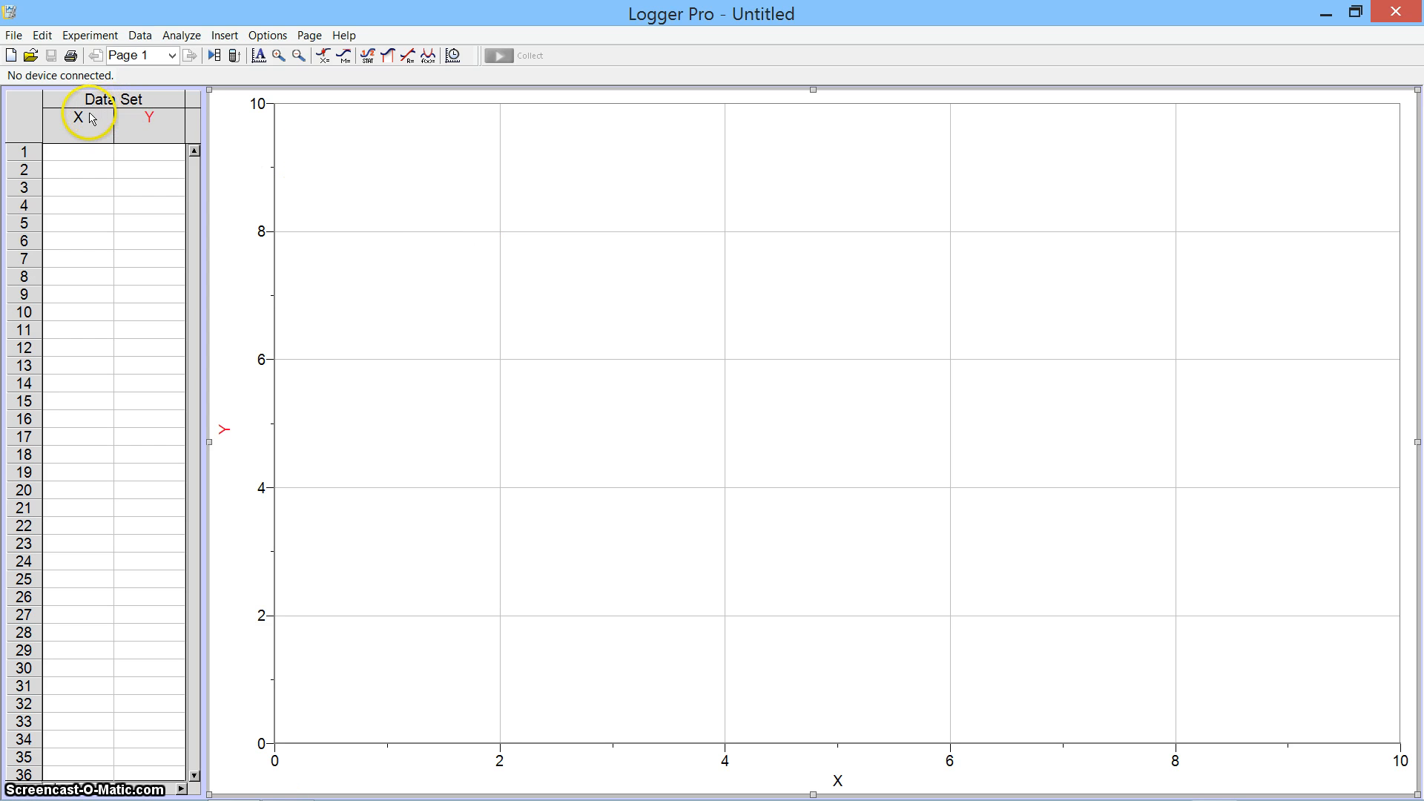
Set the first column's name to Time, short name t and units s
double_click(78, 115)
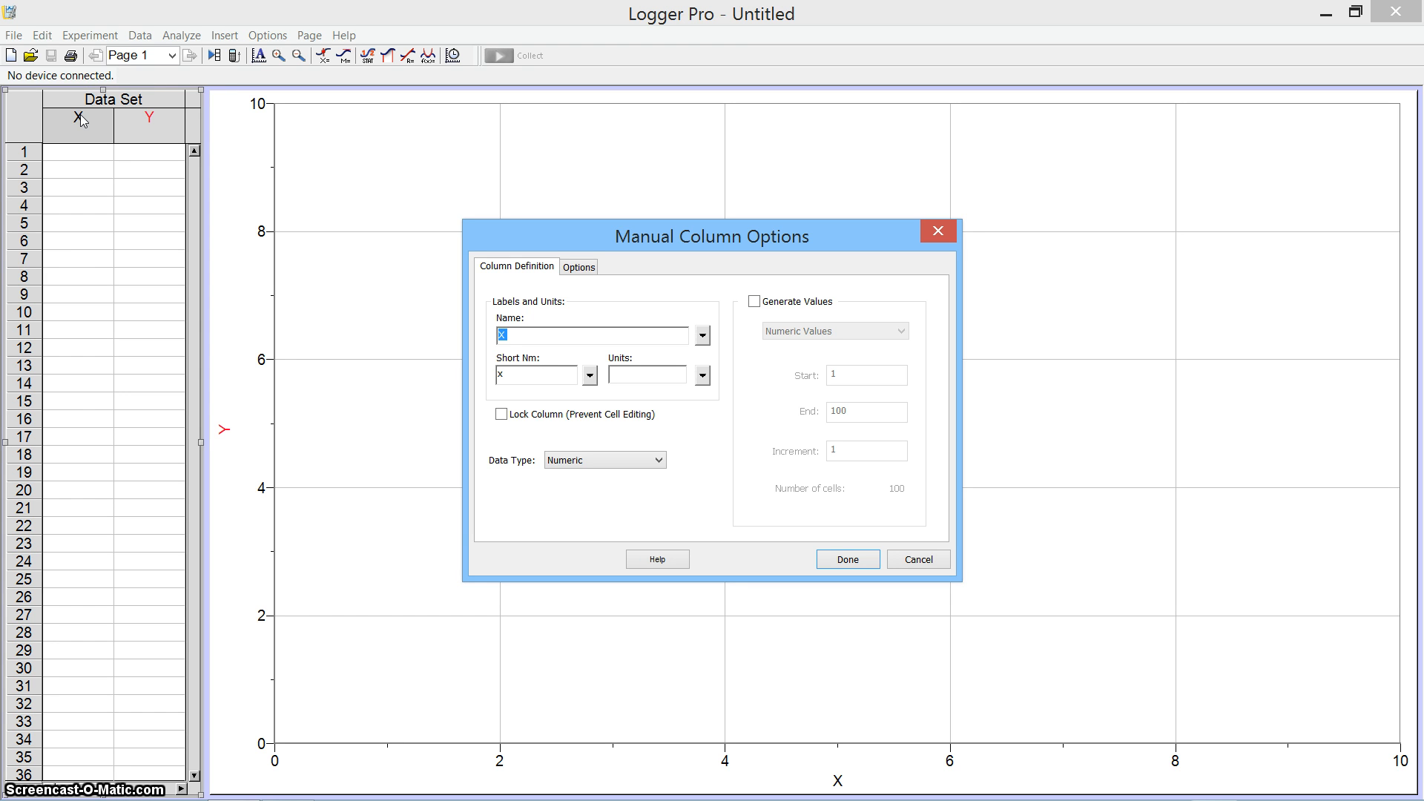
text(Time)
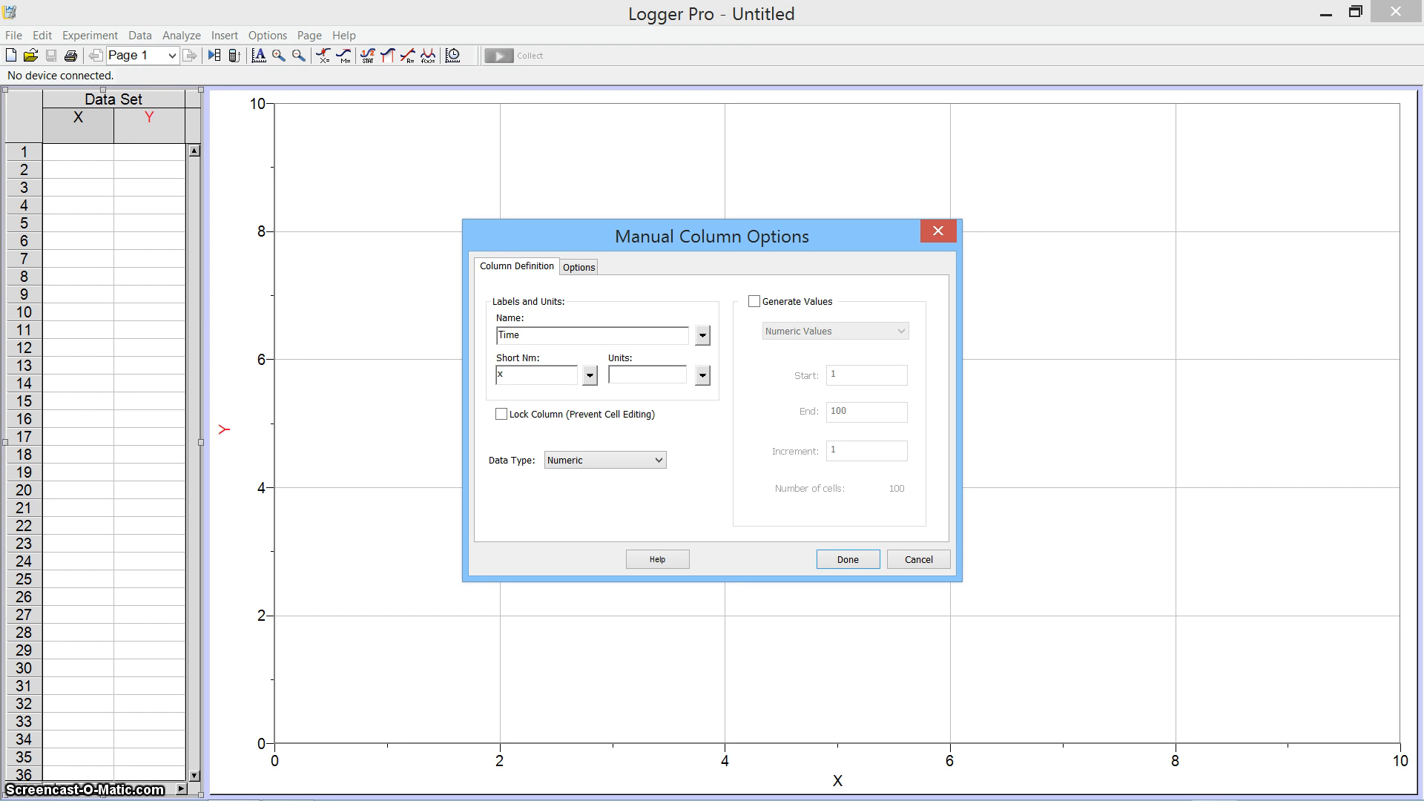
triple_click(533, 374)
text(t)
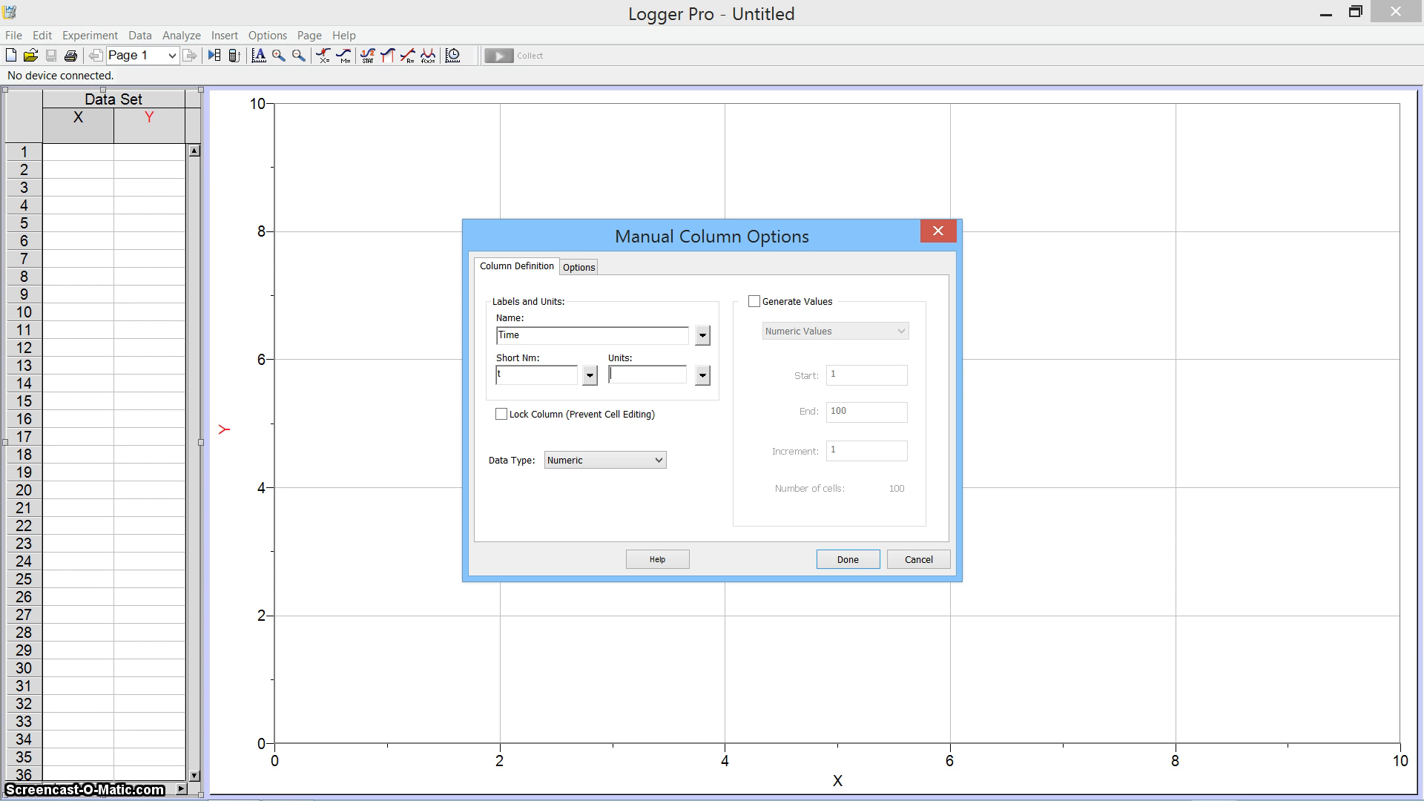
click(846, 558)
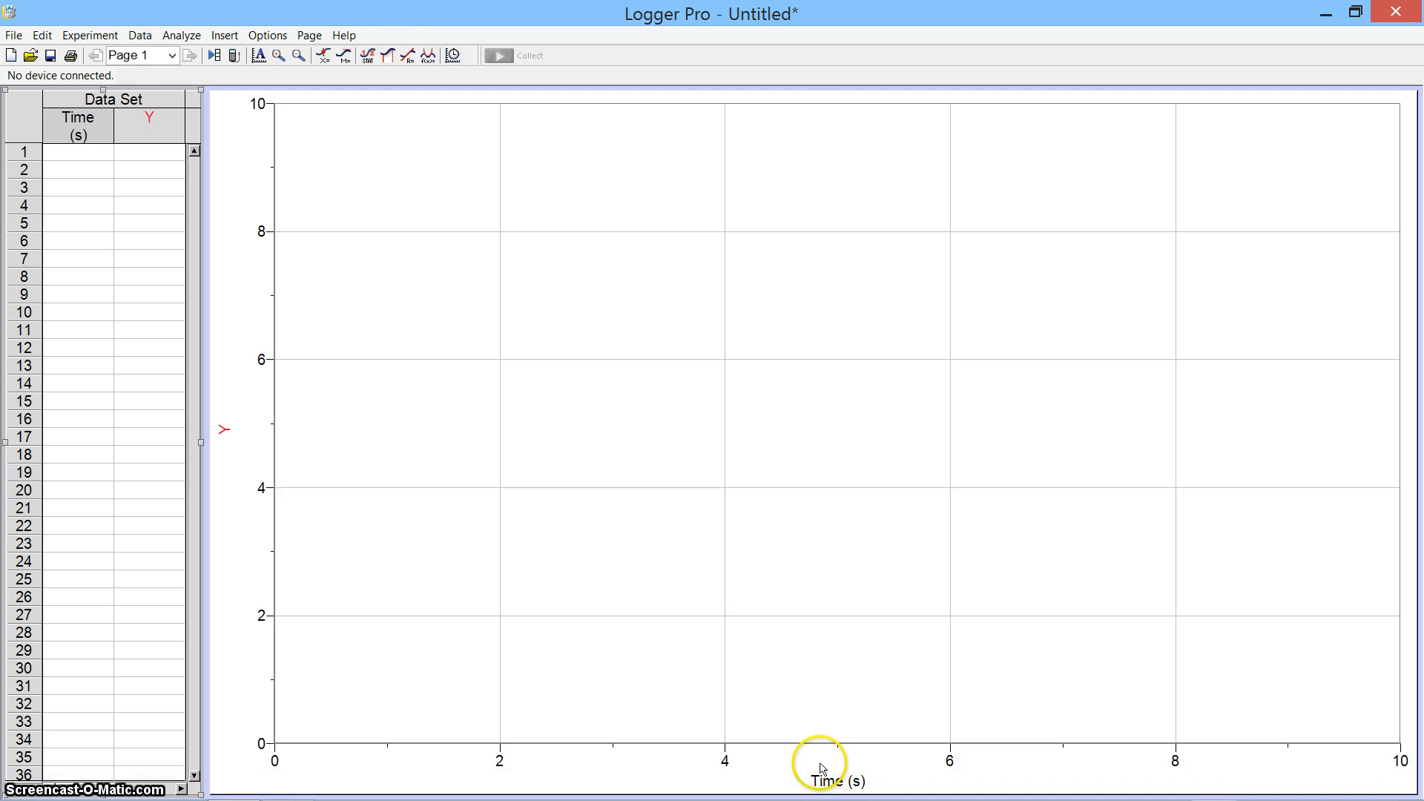
mouse_move(154, 135)
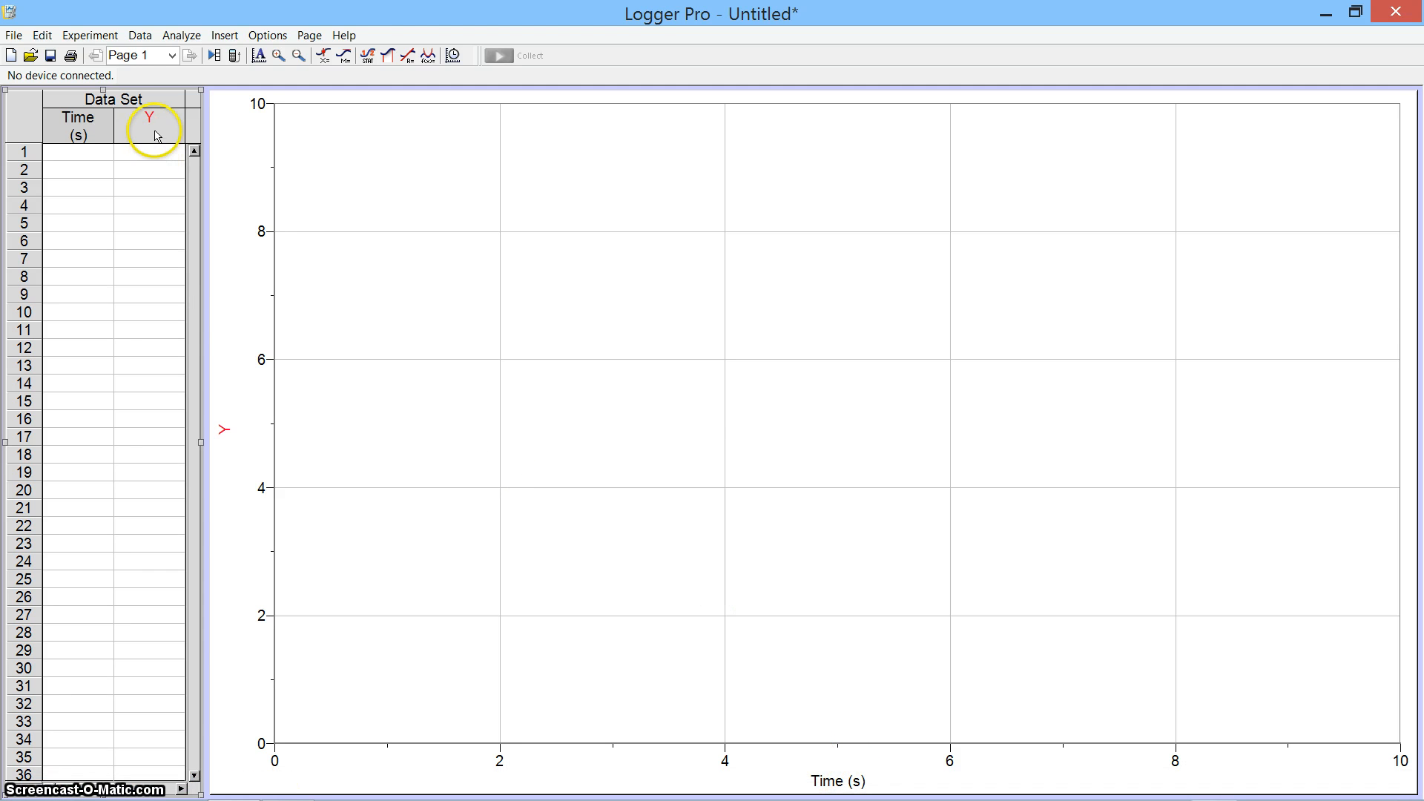
Set the second column's name to Position, short name X and units m
double_click(148, 124)
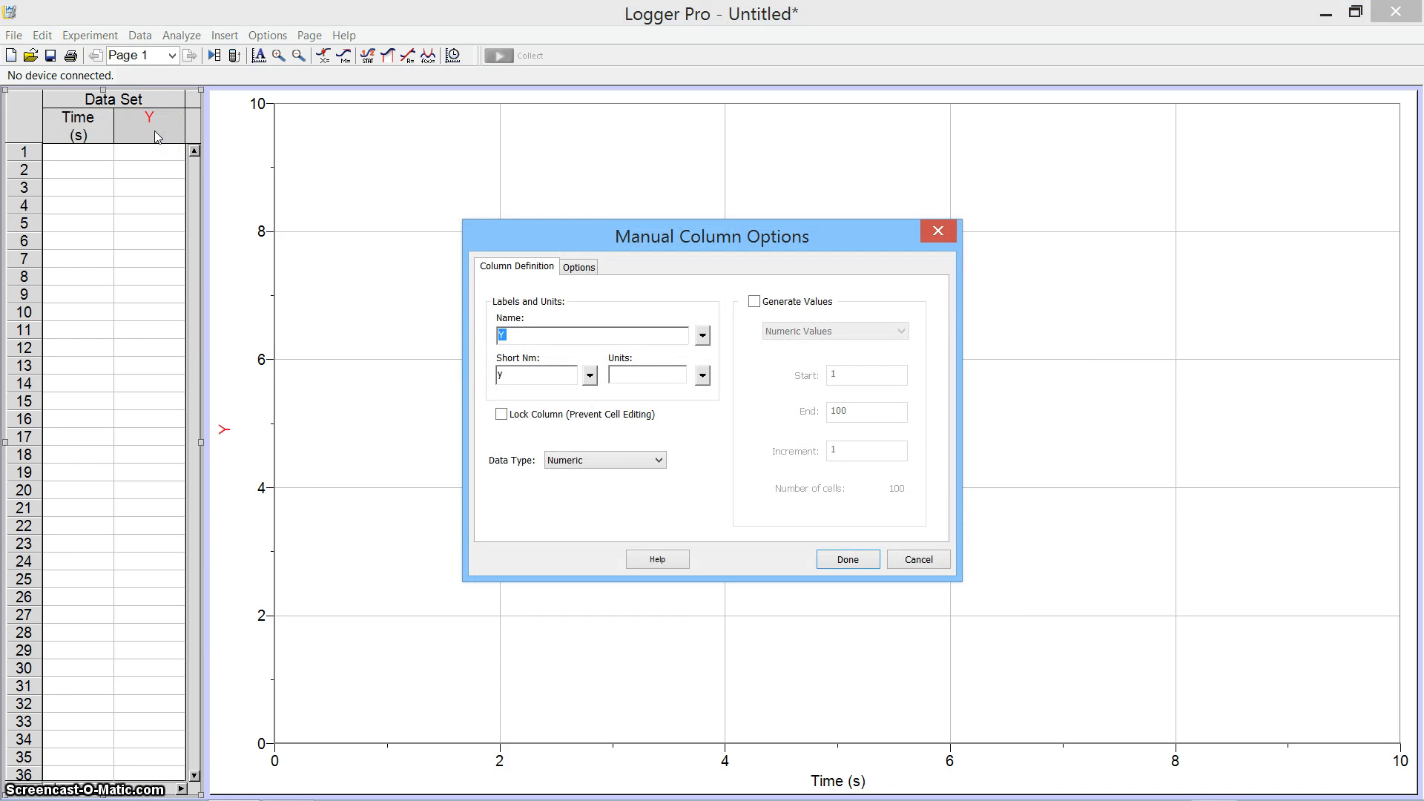
text(Position)
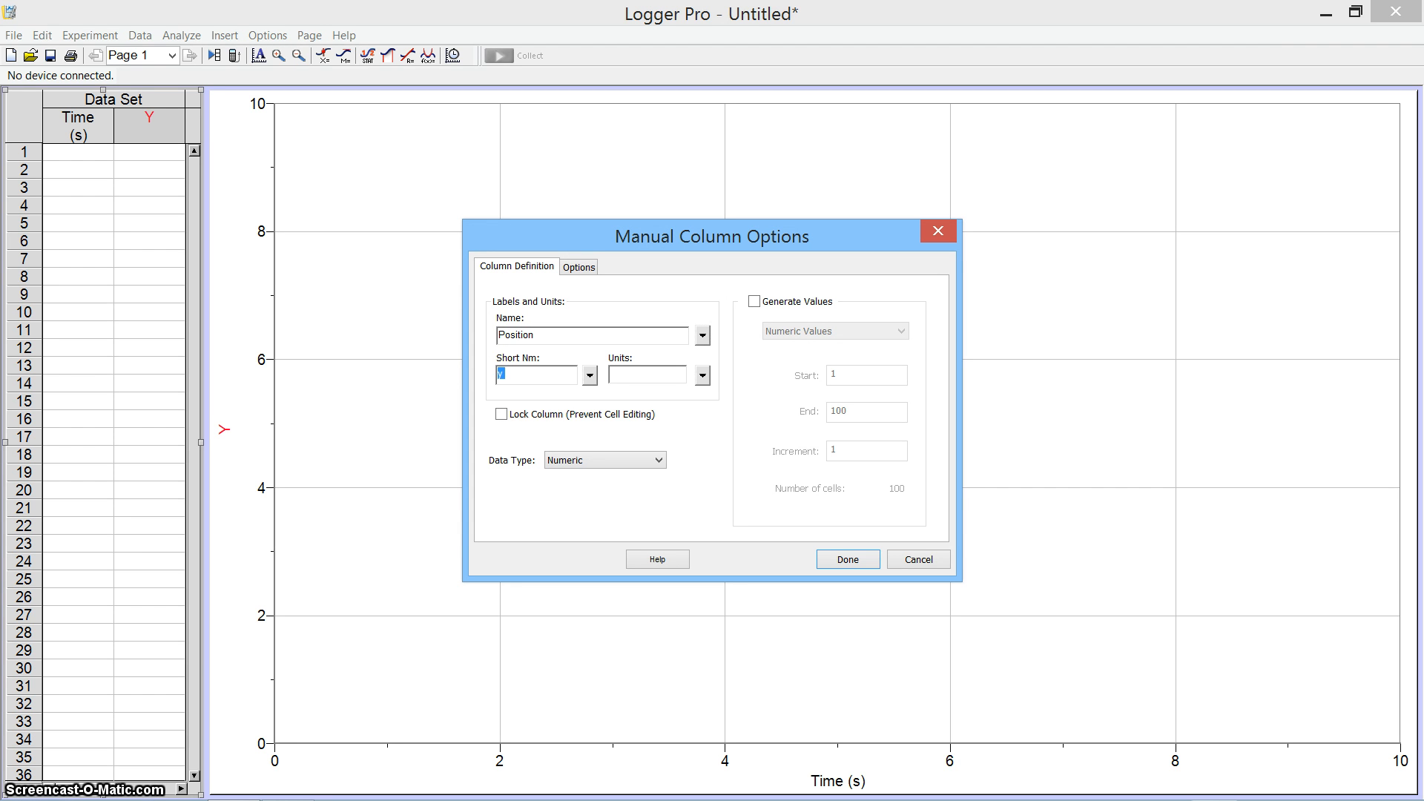
text(X)
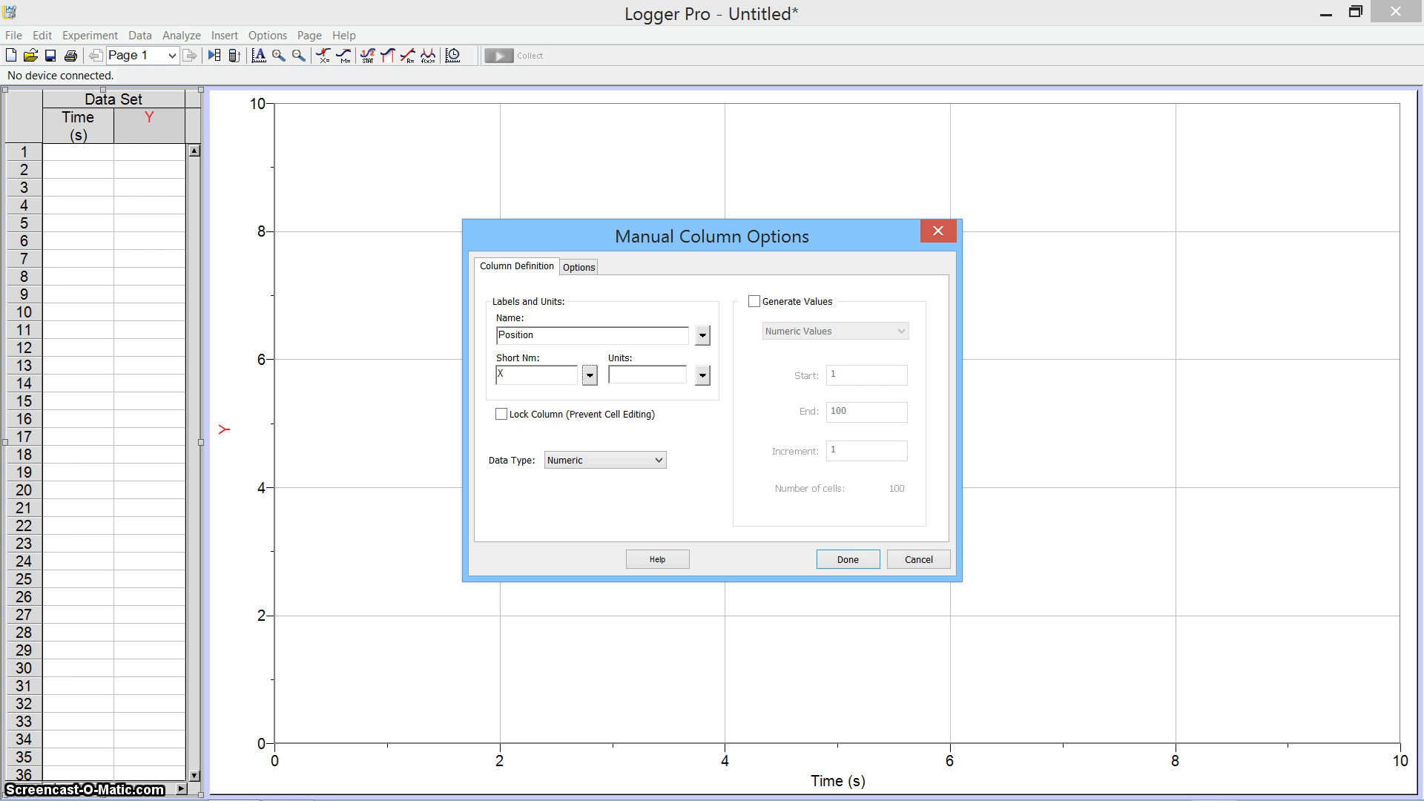
text(m)
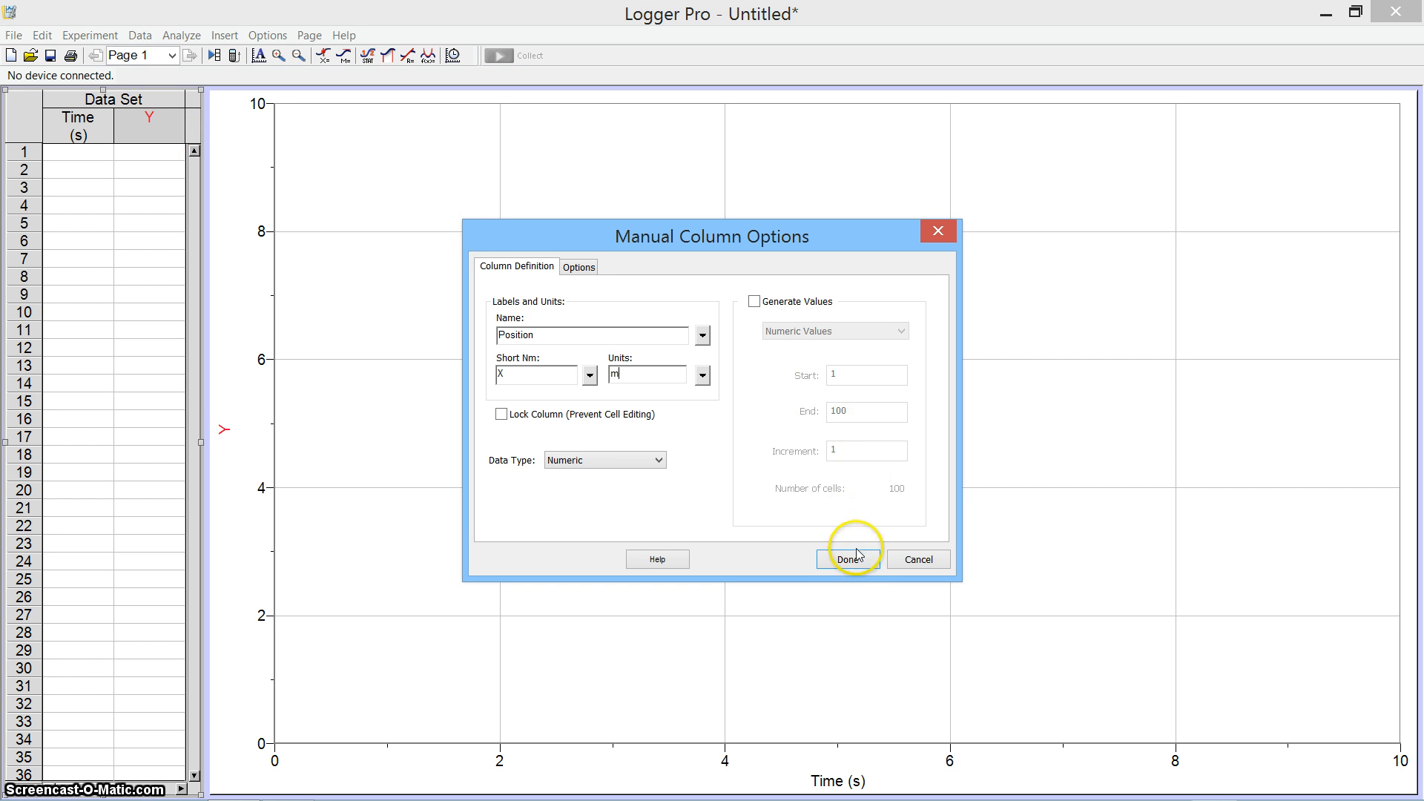
click(847, 559)
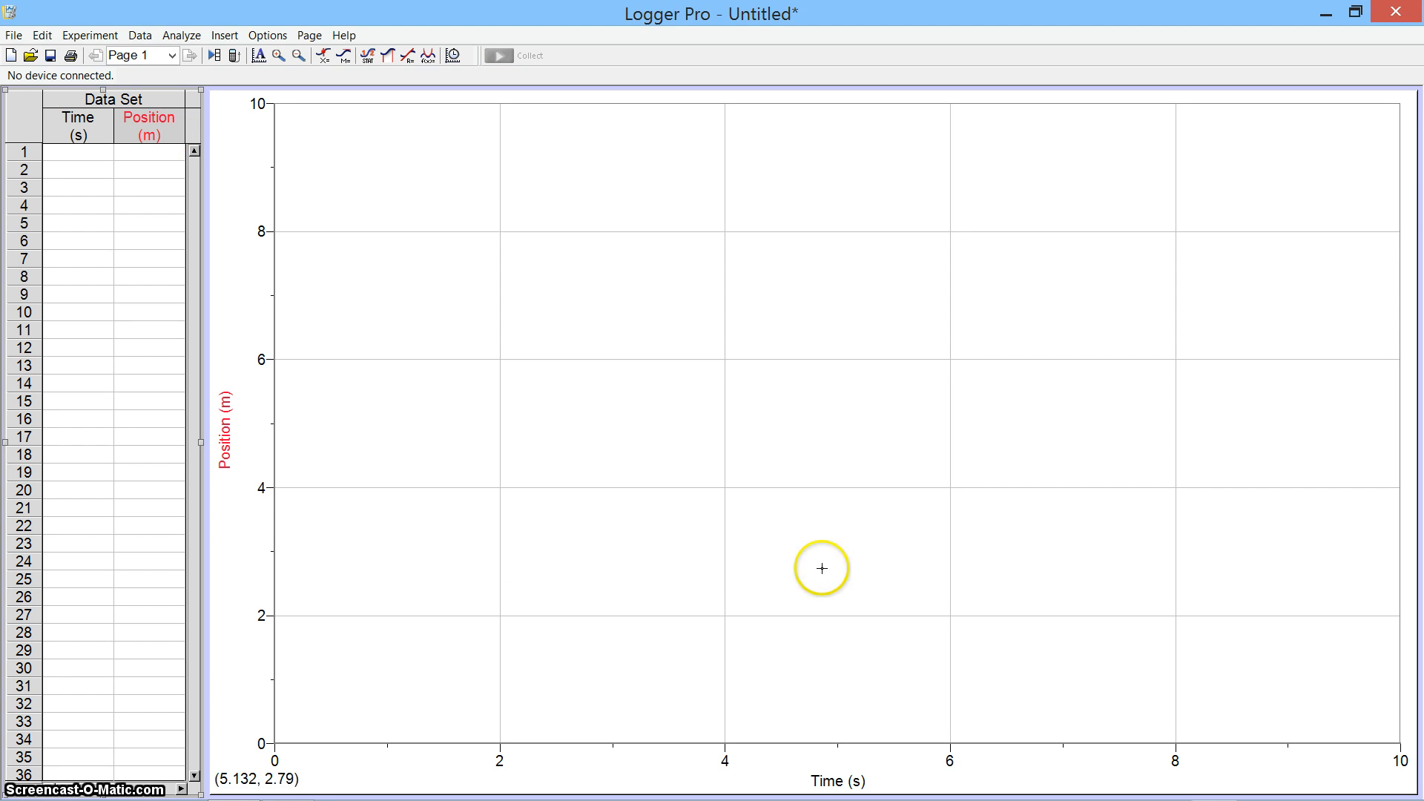
mouse_move(233, 458)
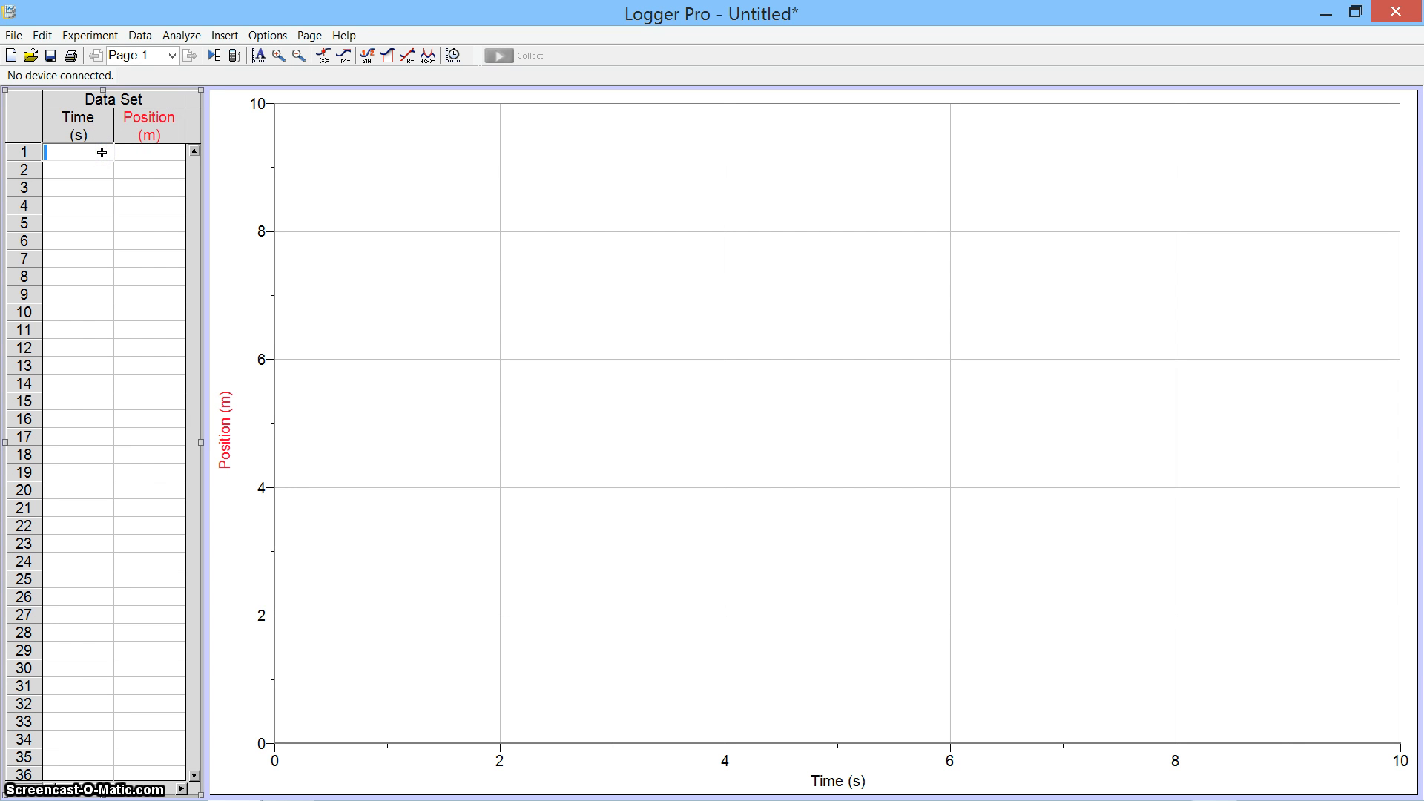
Enter nine Time–Position pairs, Time 0 to 16 s and Position 4 to 12 m
text(0)
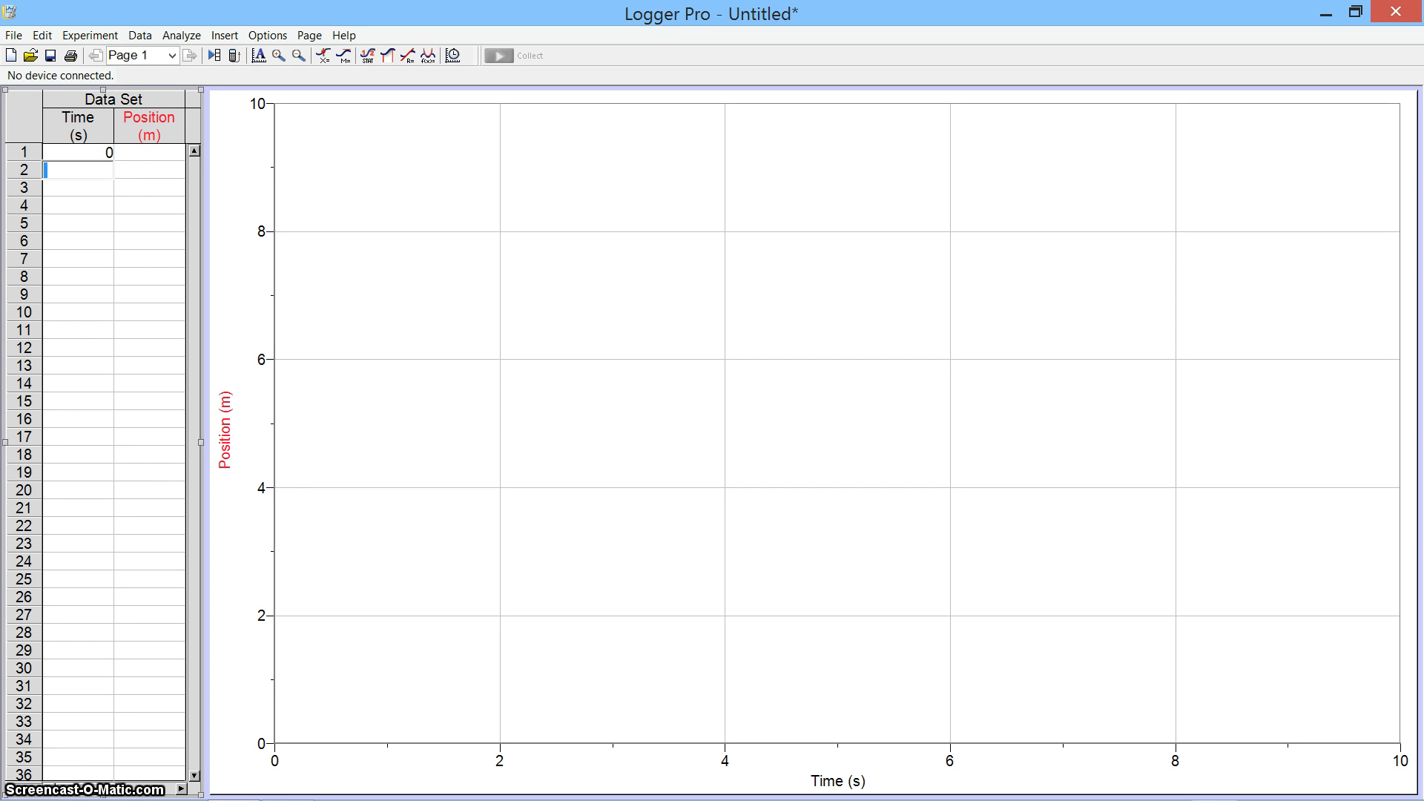
text(4)
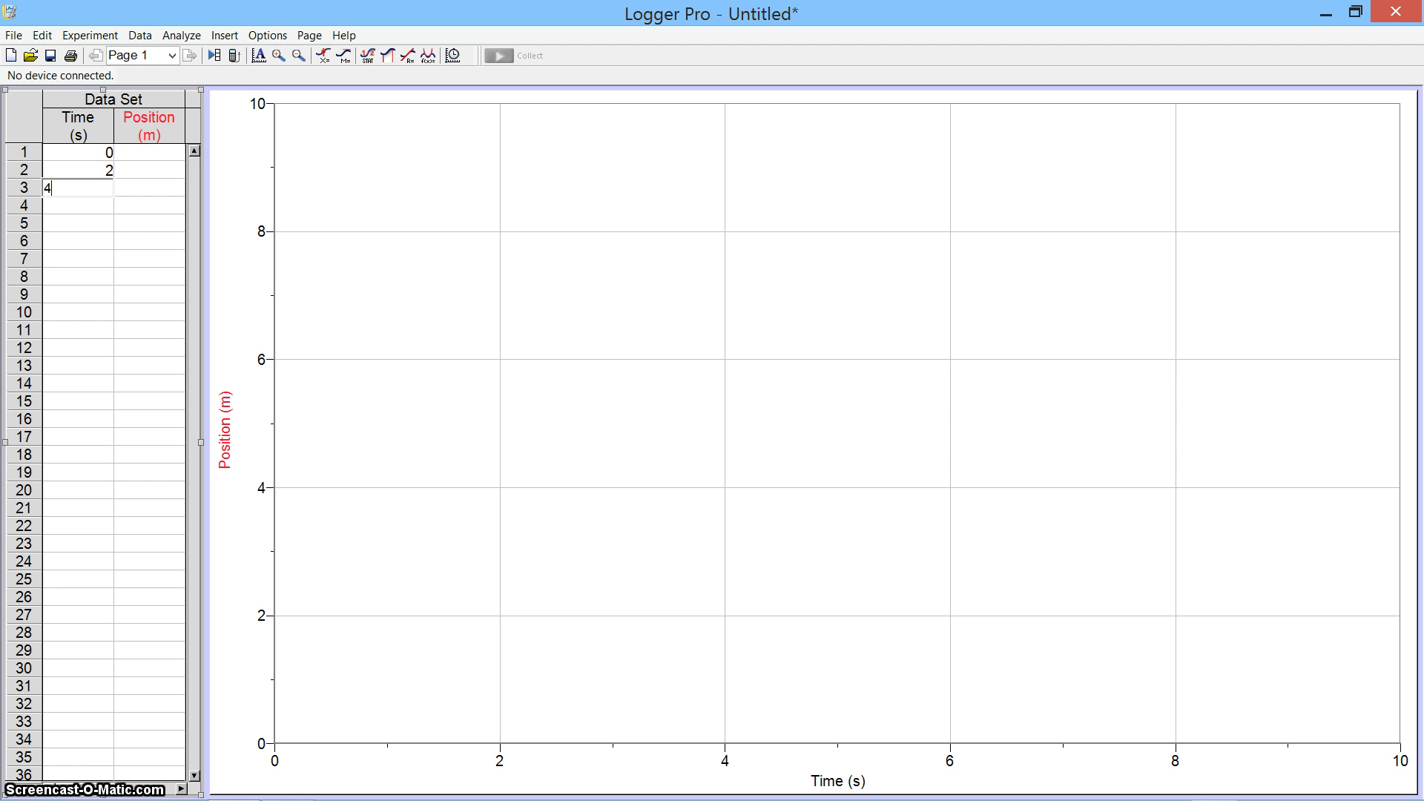
text(1)
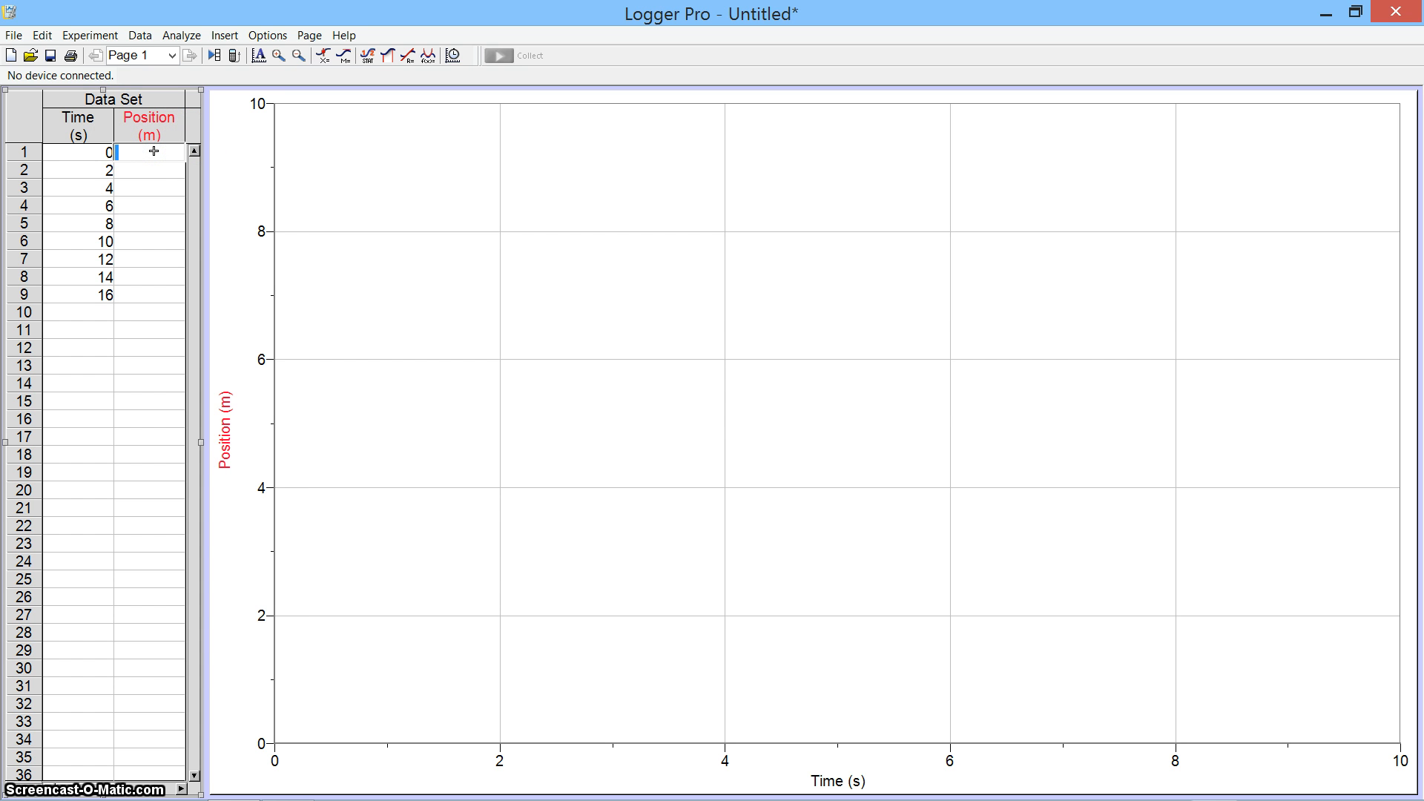
text(4)
click(148, 295)
text(12)
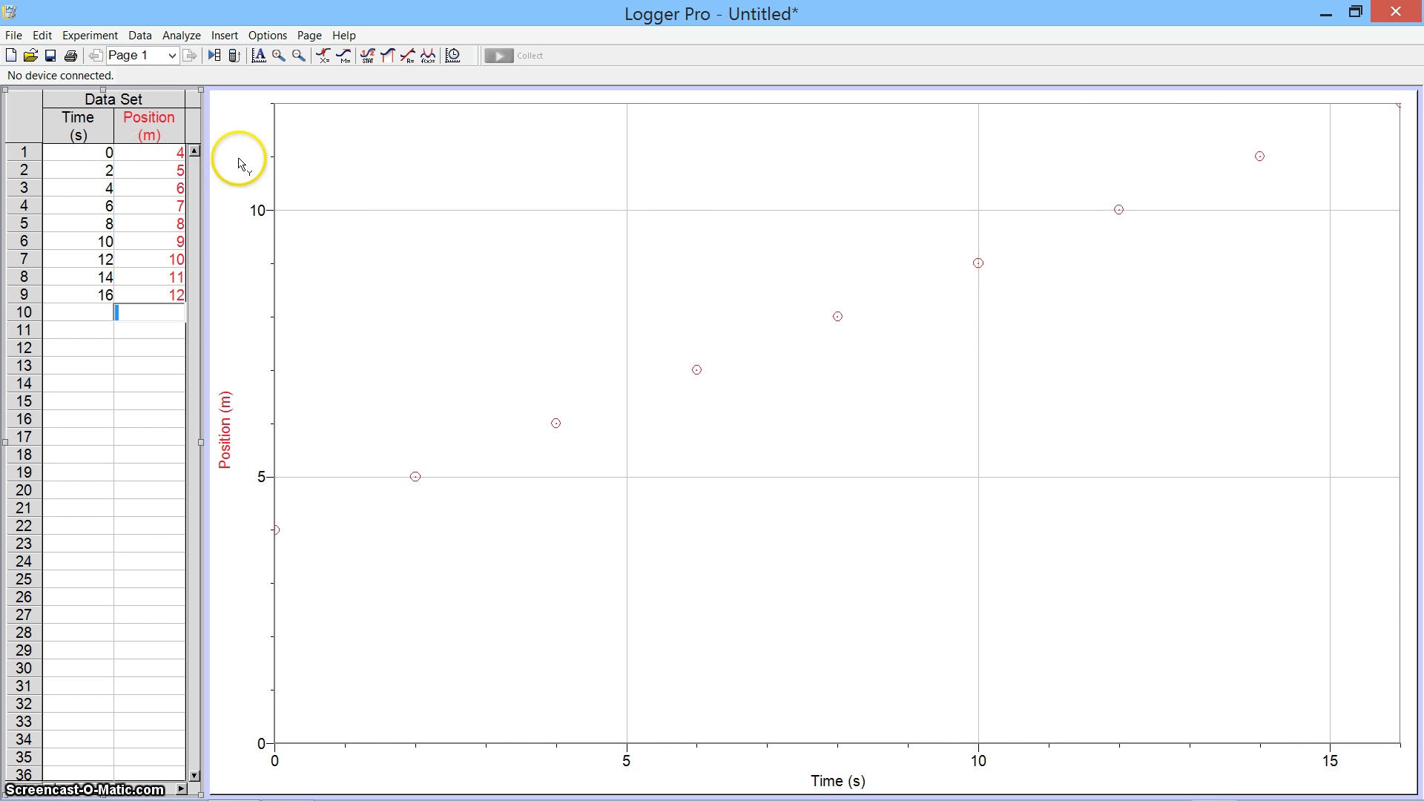
mouse_move(835, 265)
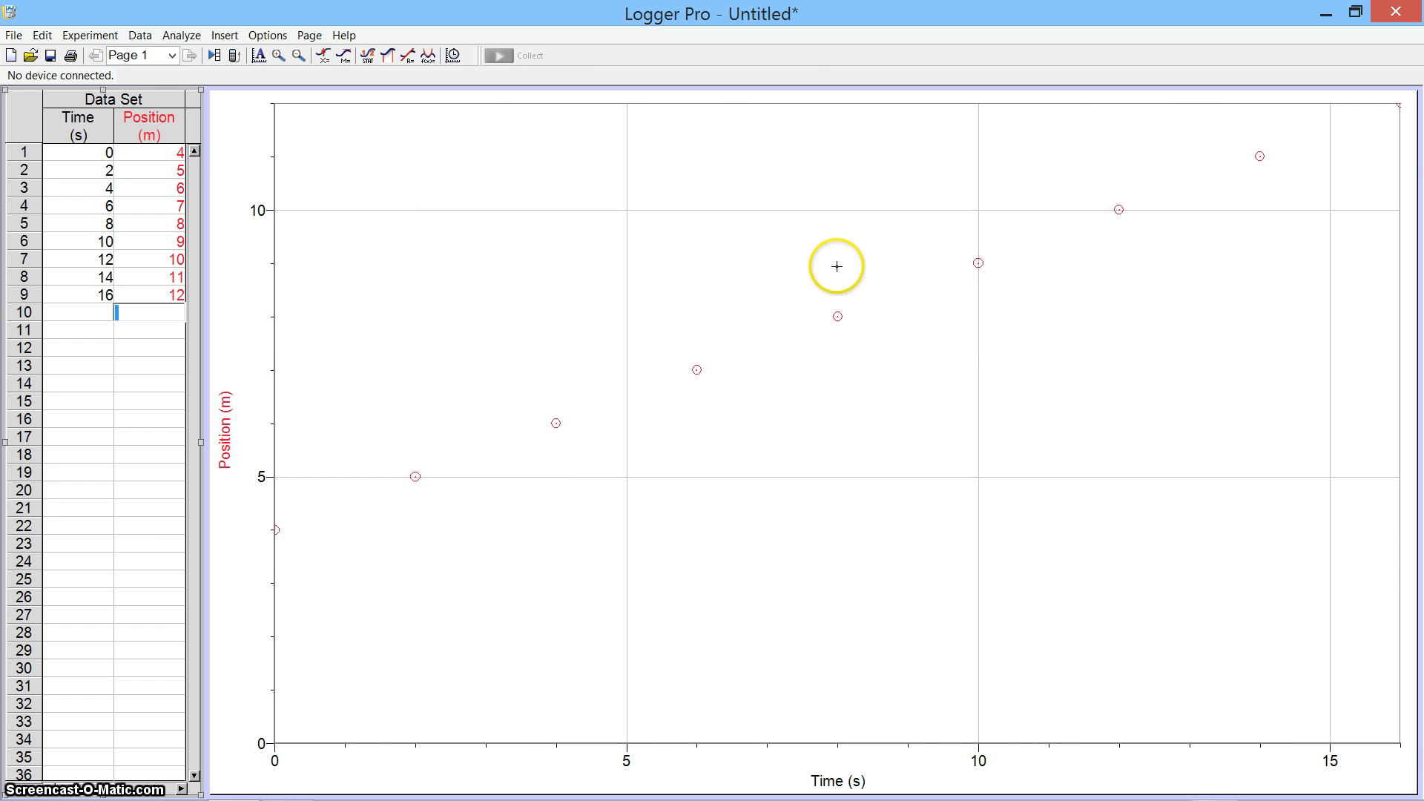
mouse_move(1031, 227)
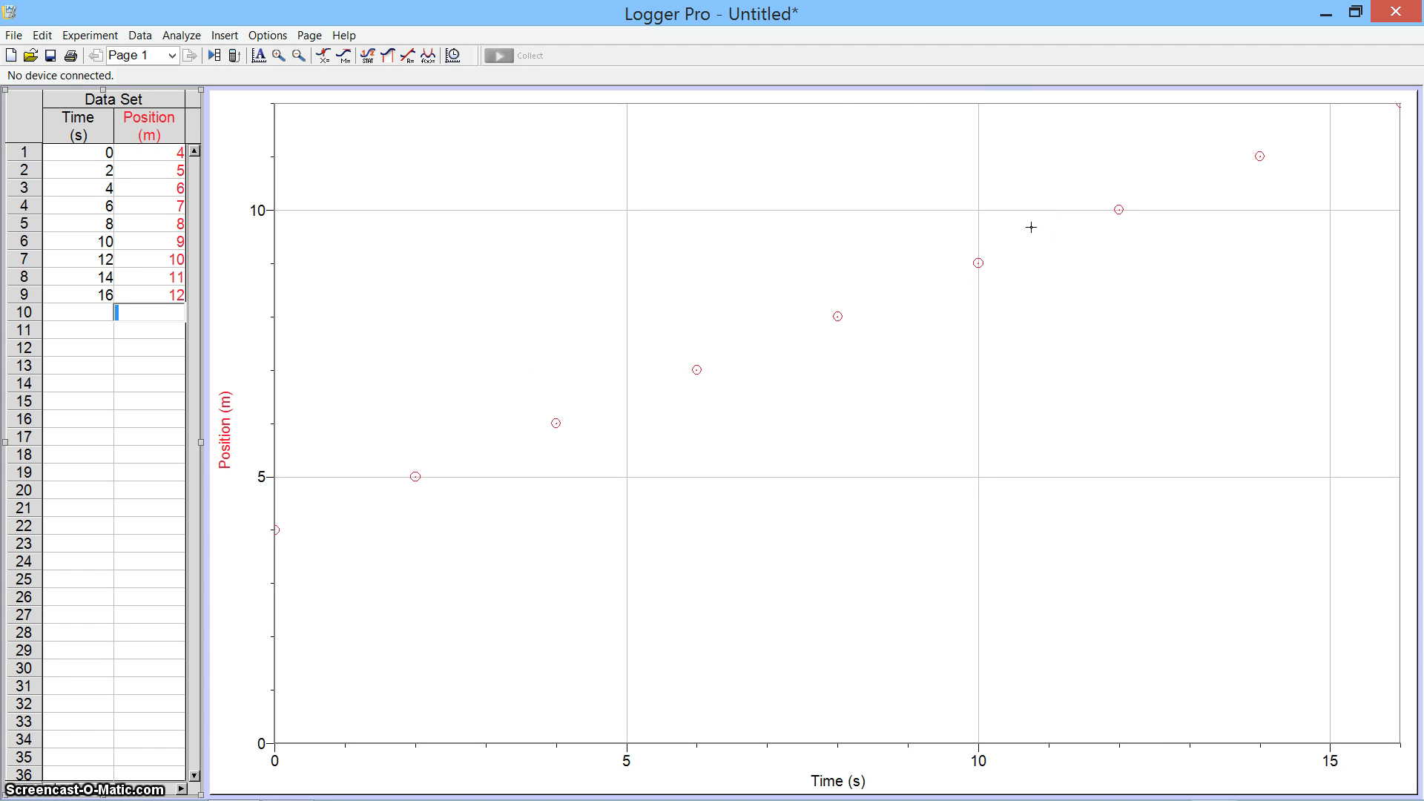
mouse_move(526, 168)
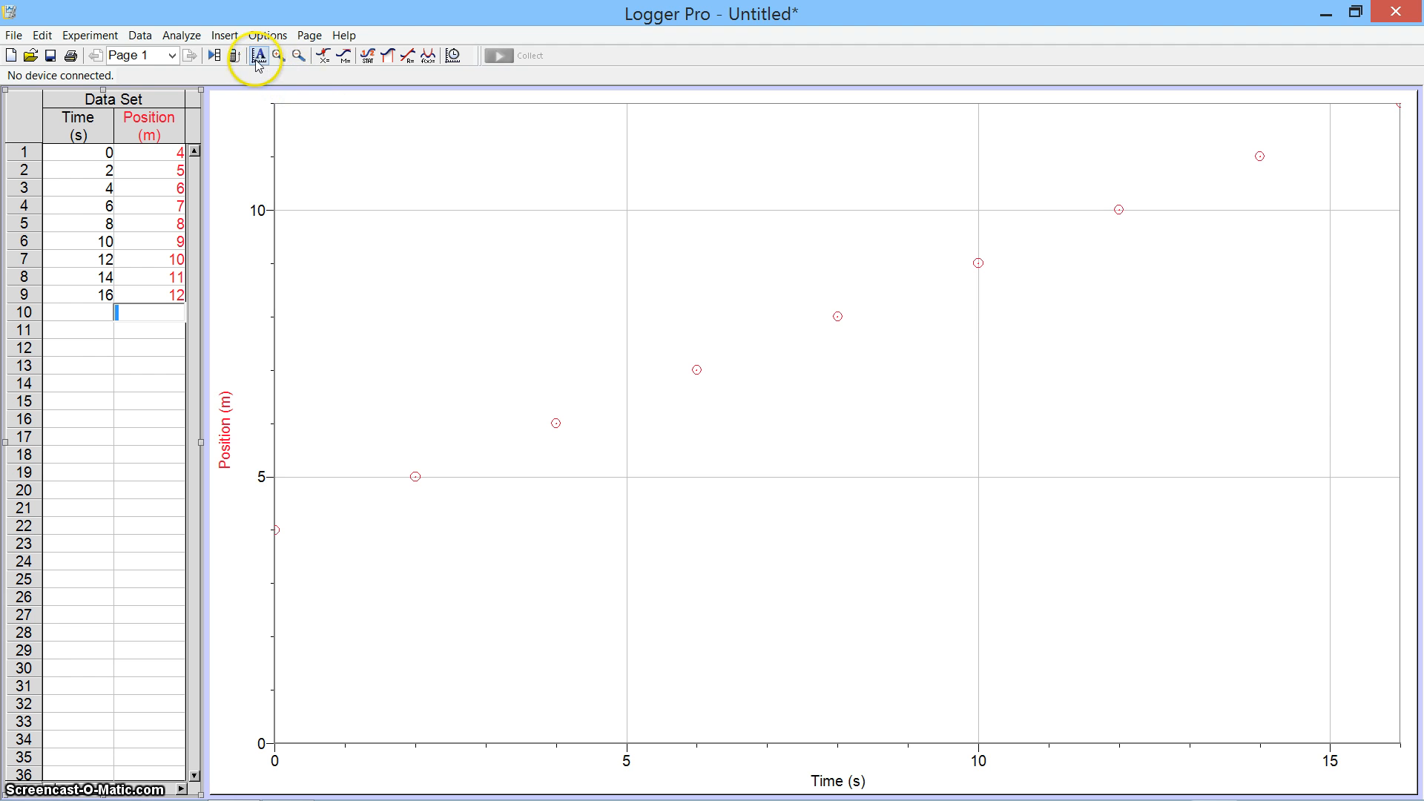
Autoscale the graph to the points, then set the Position axis minimum back to 0
click(258, 55)
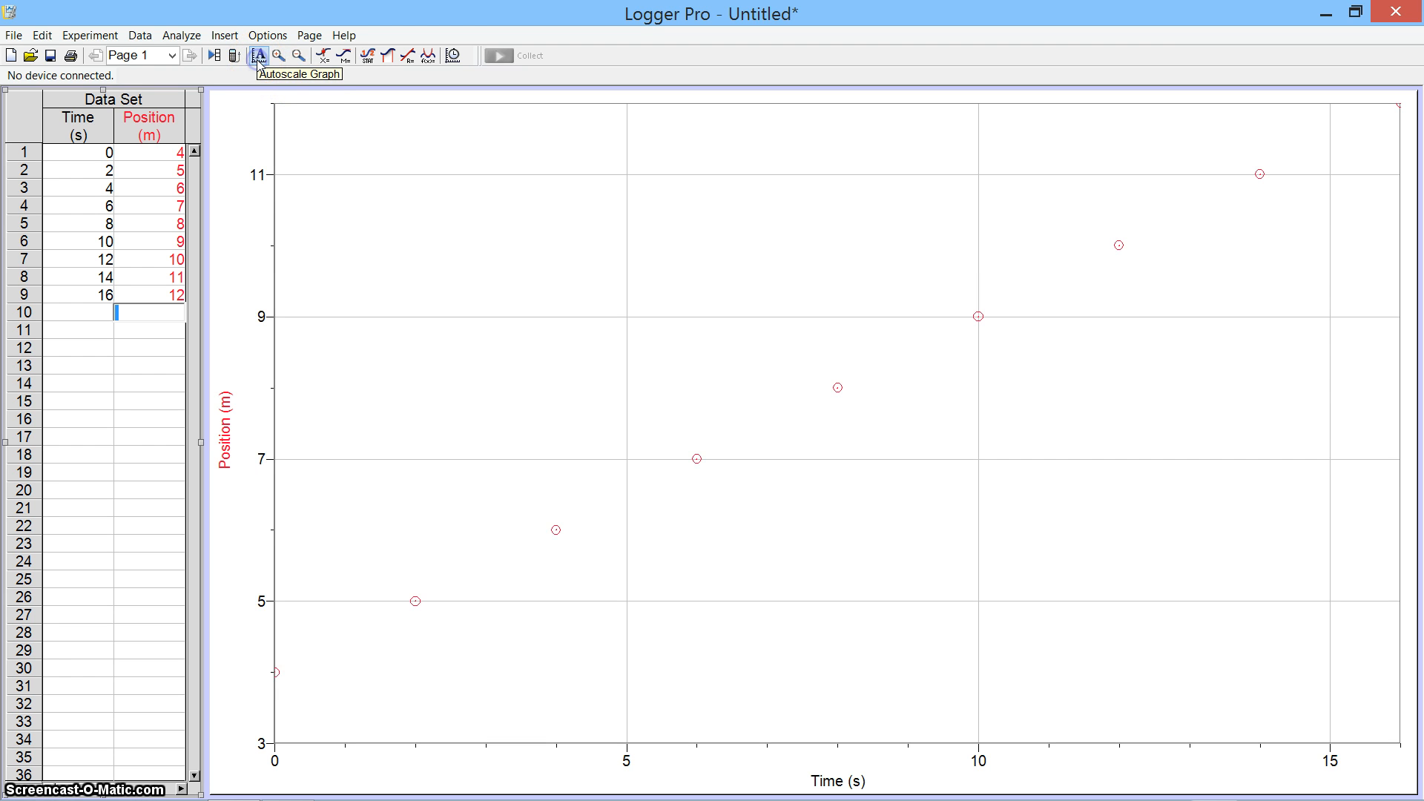
mouse_move(260, 64)
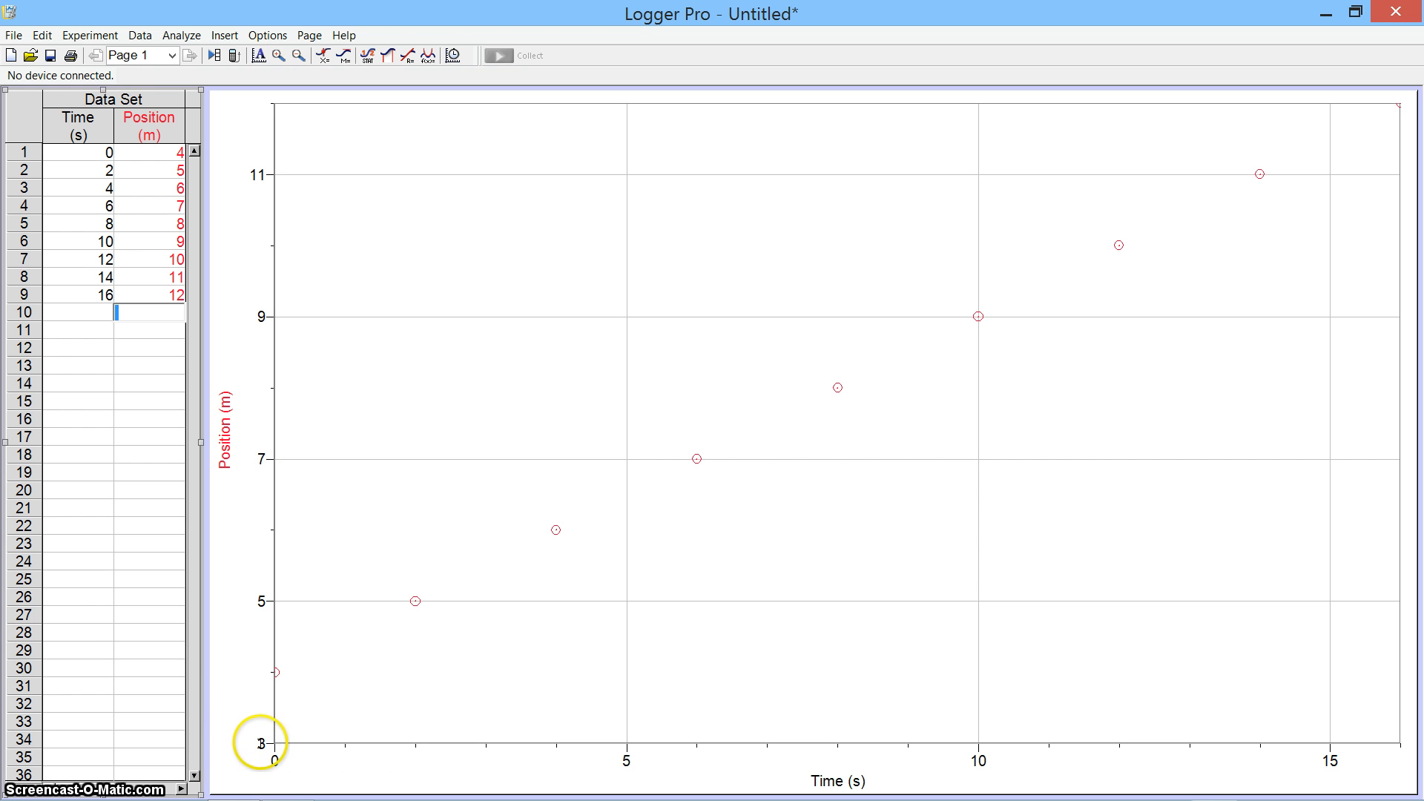
mouse_move(273, 744)
text(0)
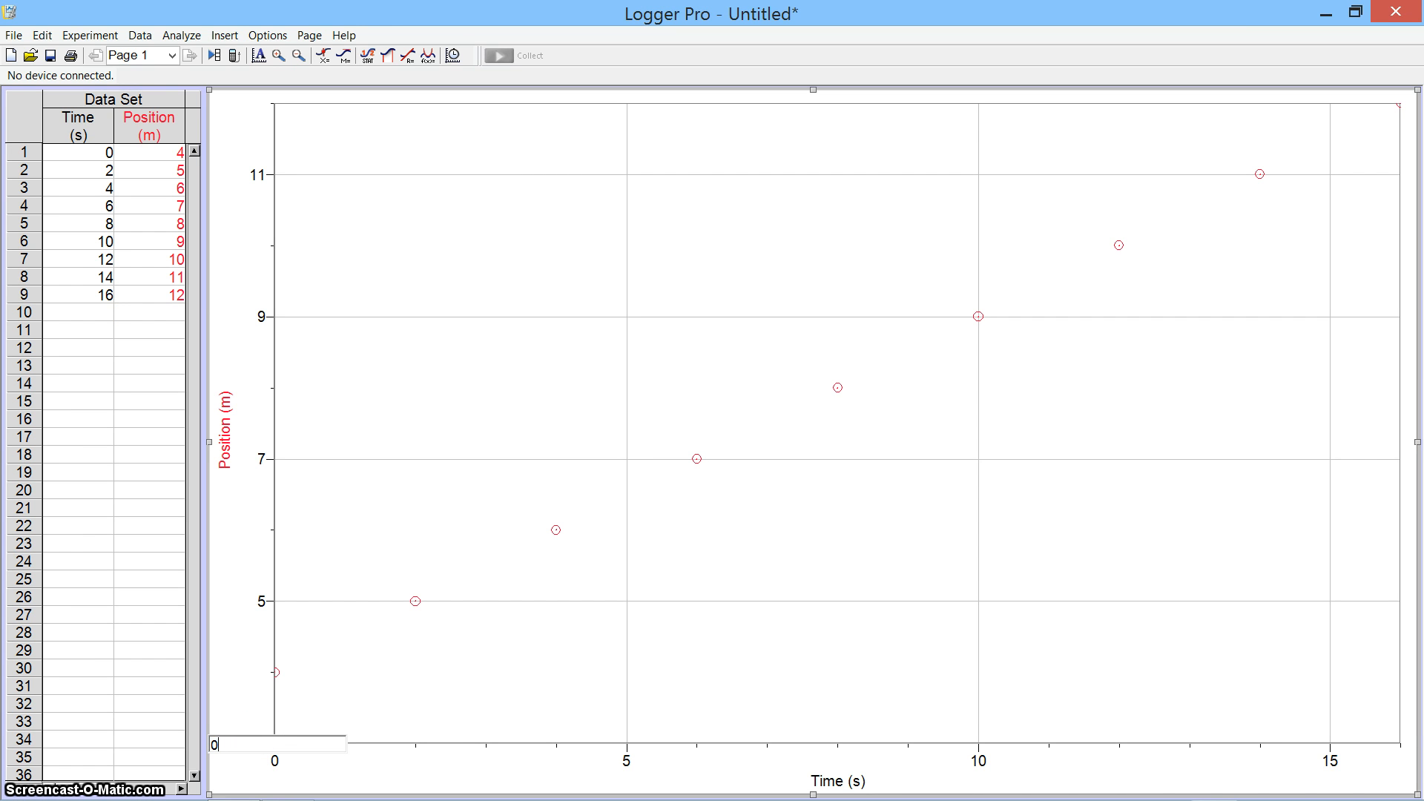
click(484, 743)
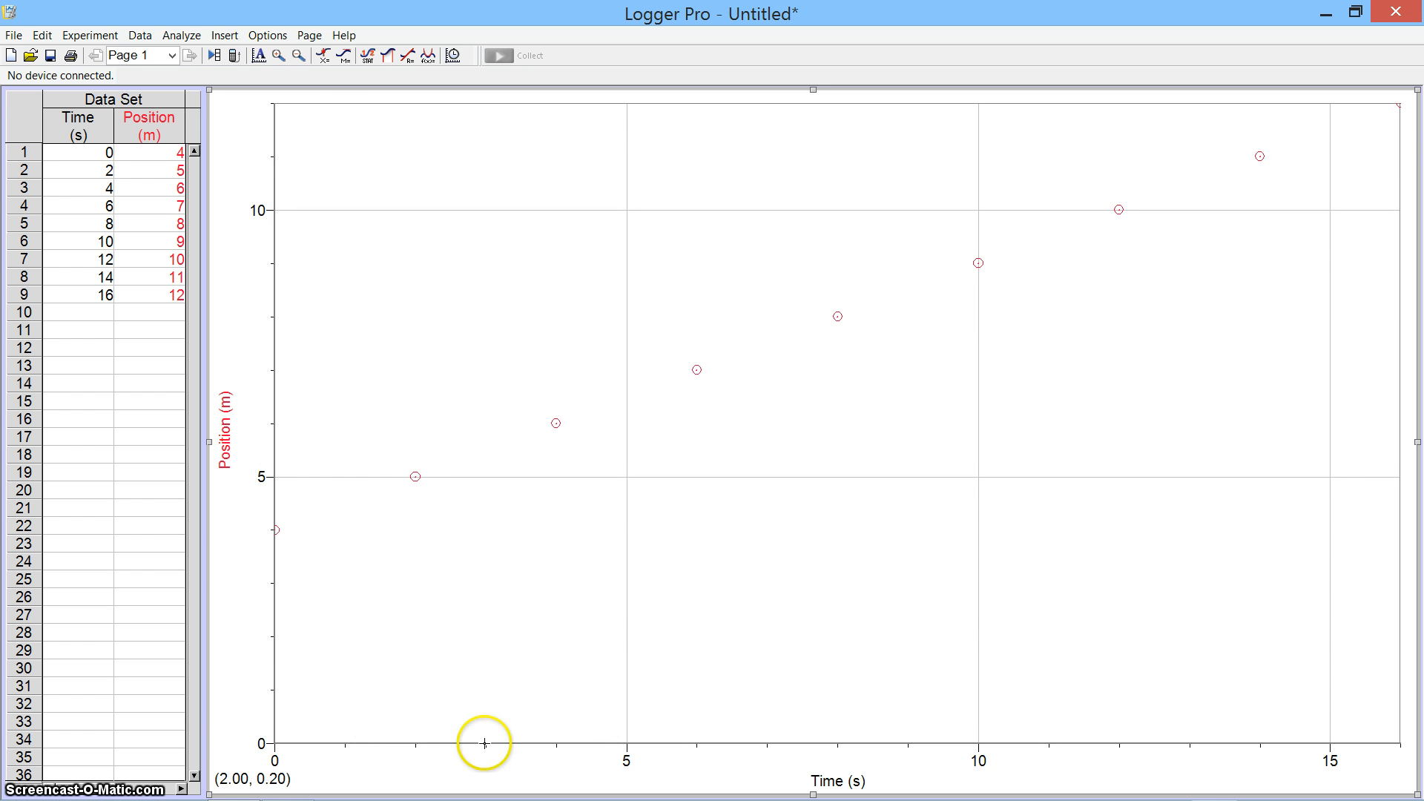
mouse_move(915, 258)
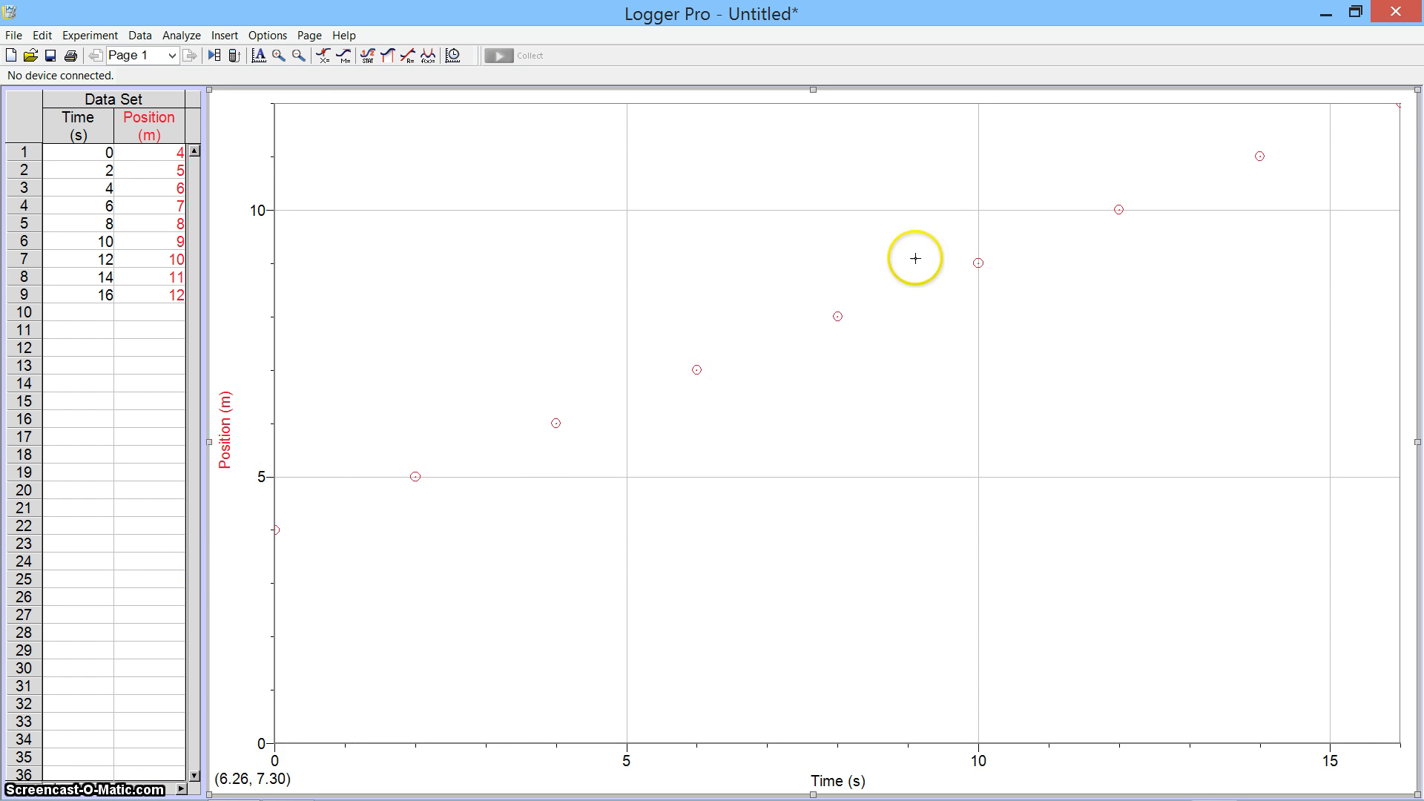
mouse_move(653, 83)
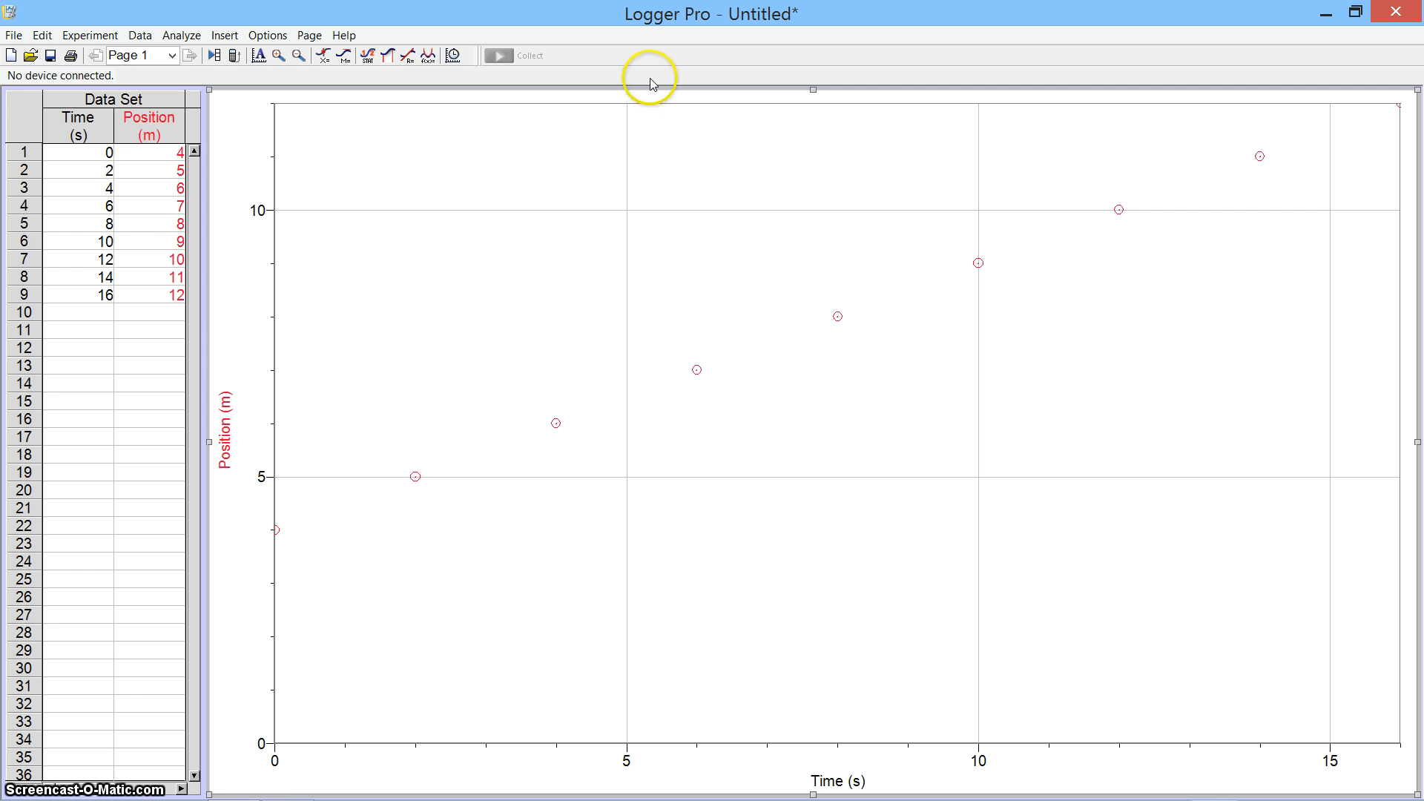
mouse_move(457, 163)
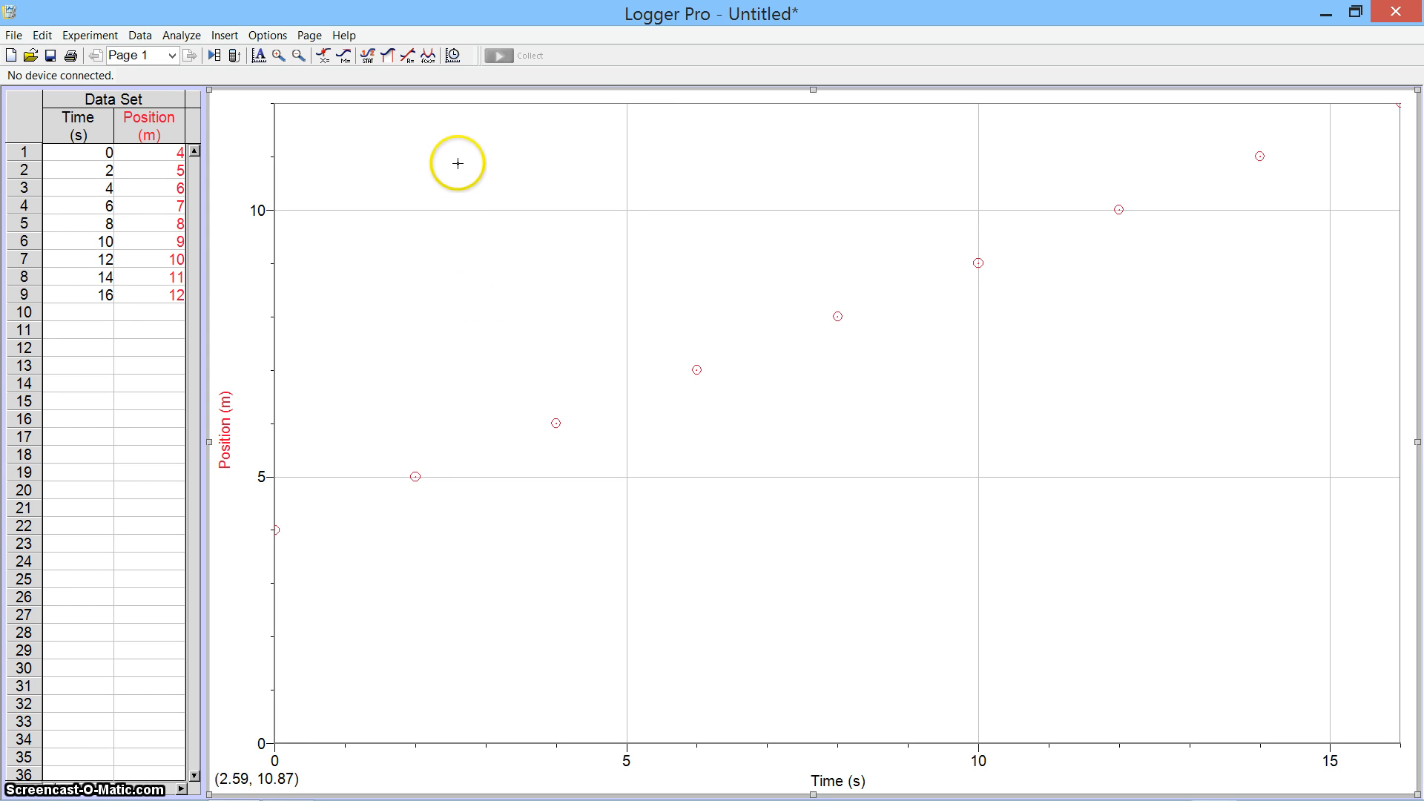
mouse_move(407, 54)
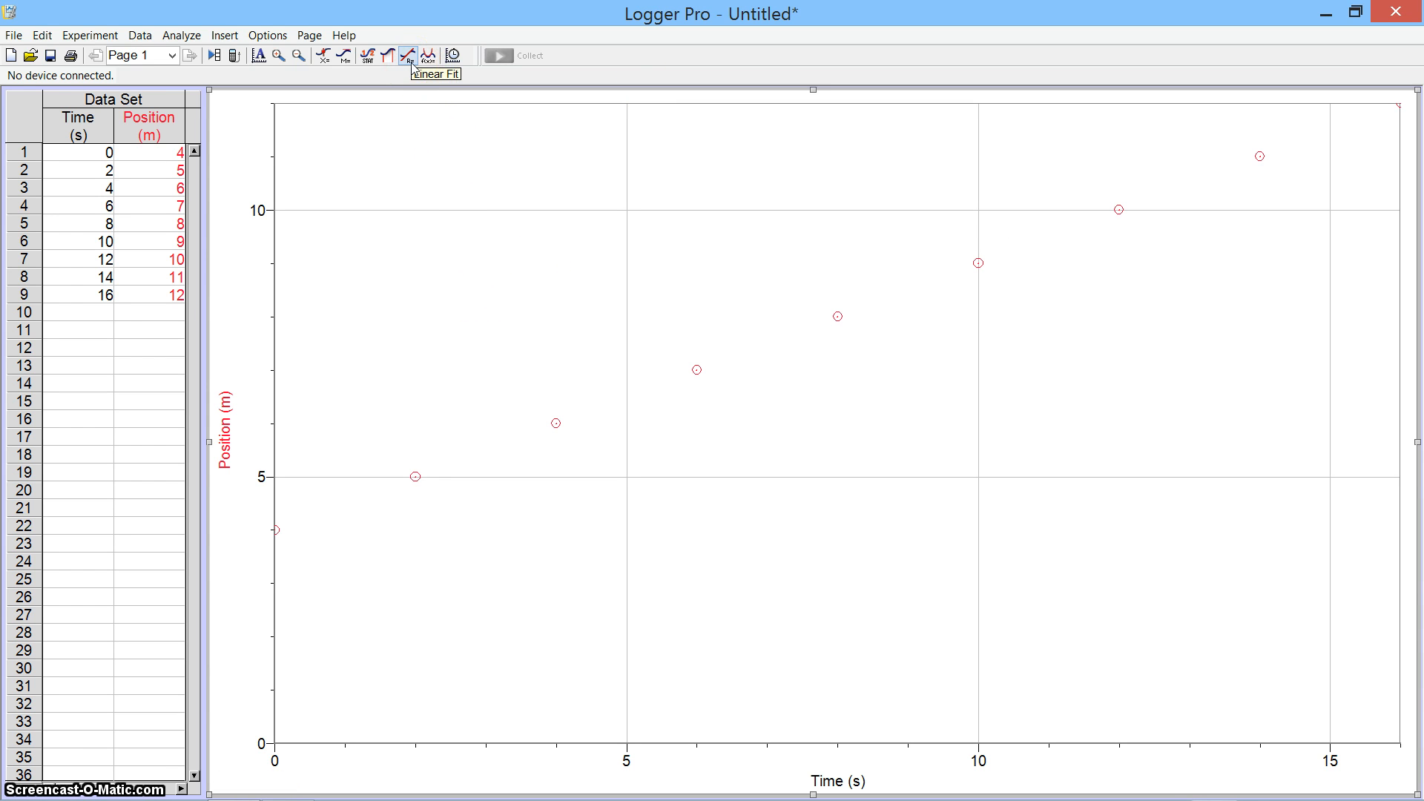
mouse_move(411, 75)
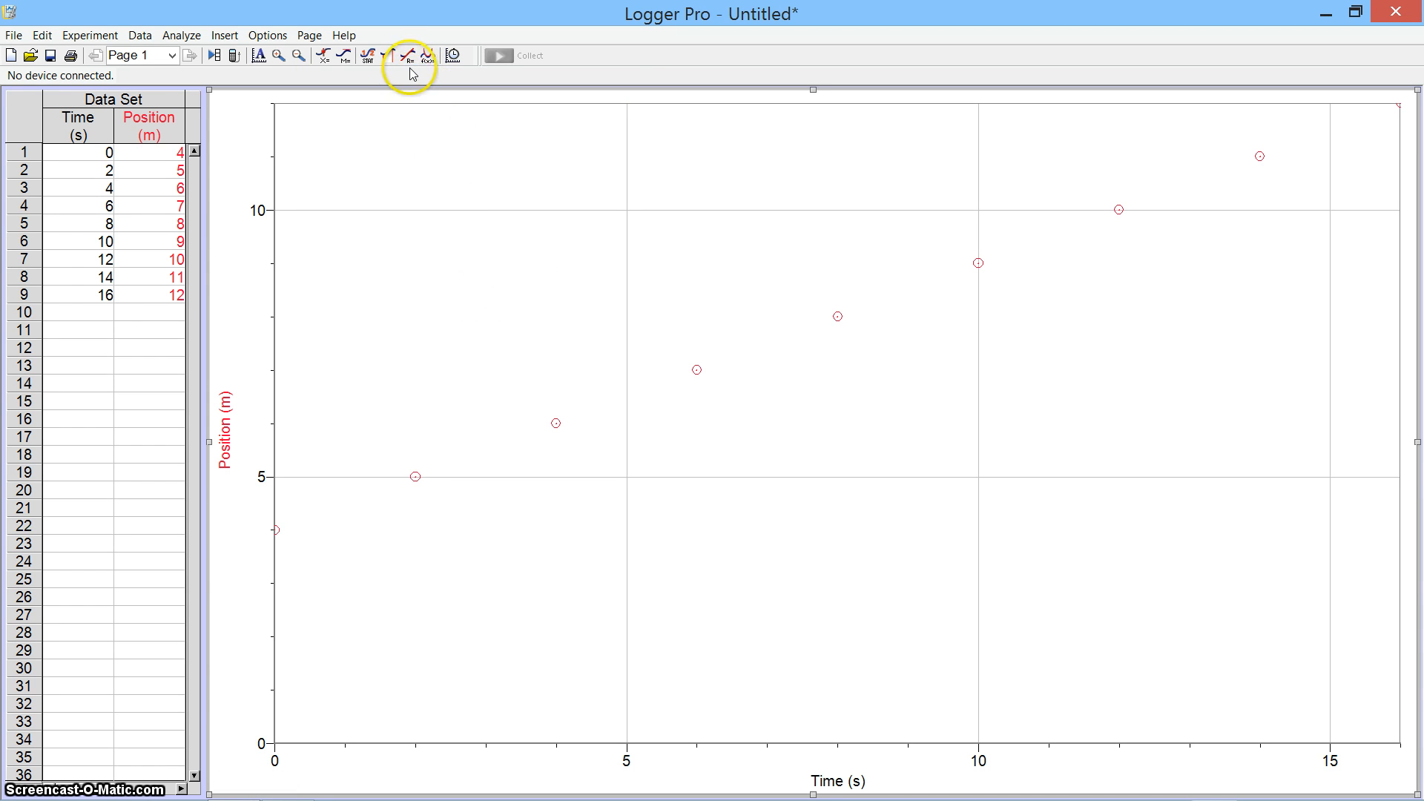
mouse_move(414, 79)
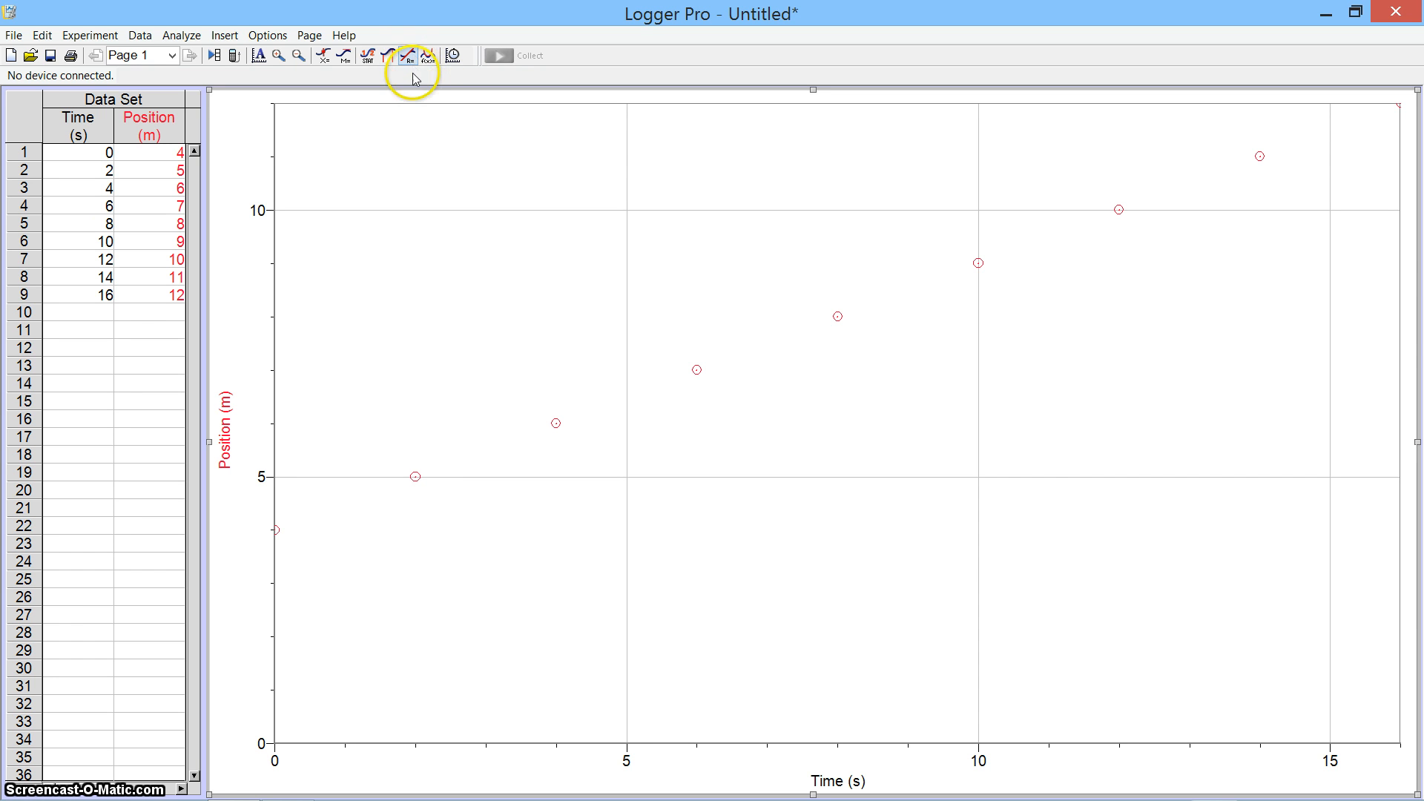
mouse_move(408, 55)
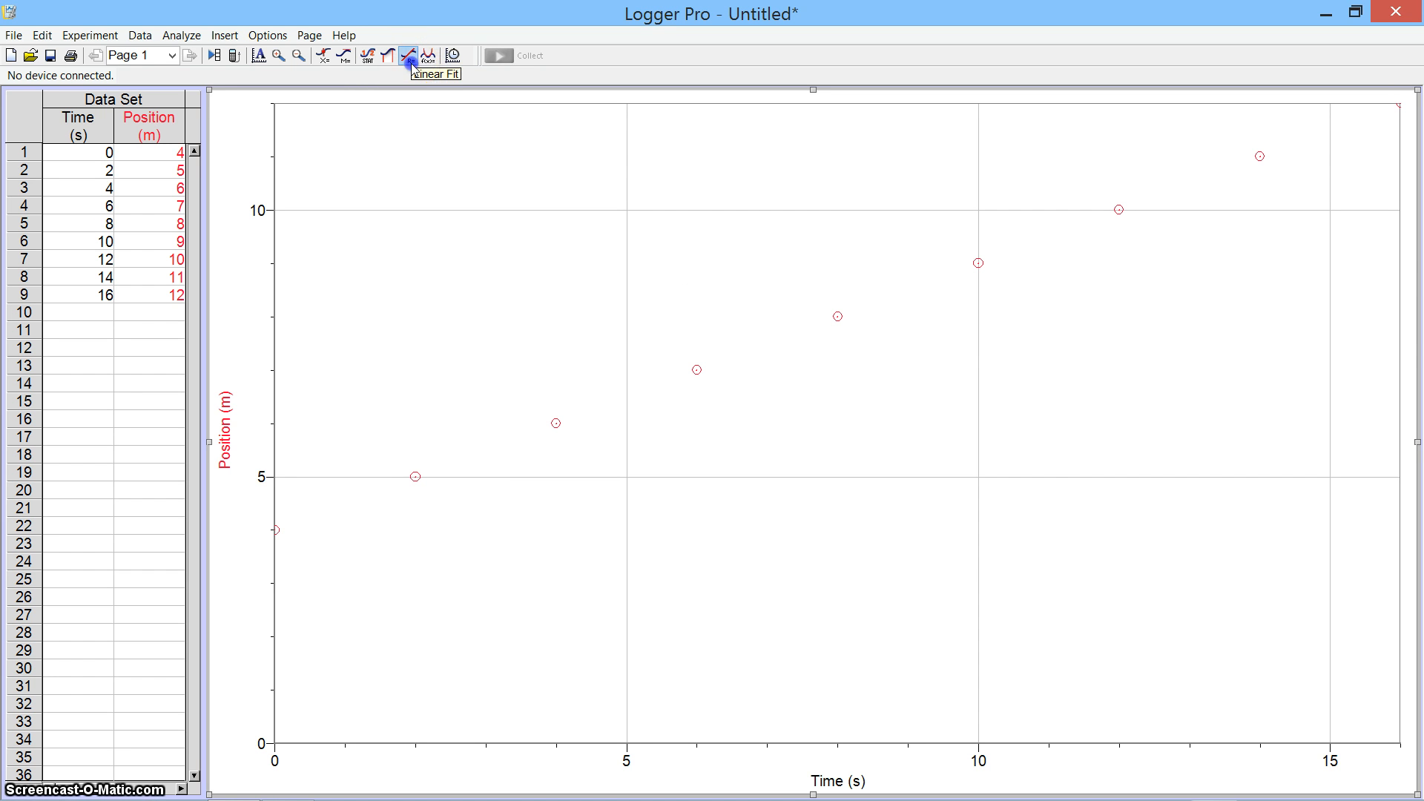
Apply a linear fit giving slope 0.5000 m/s, intercept 4.000 m, correlation 1.000
click(408, 55)
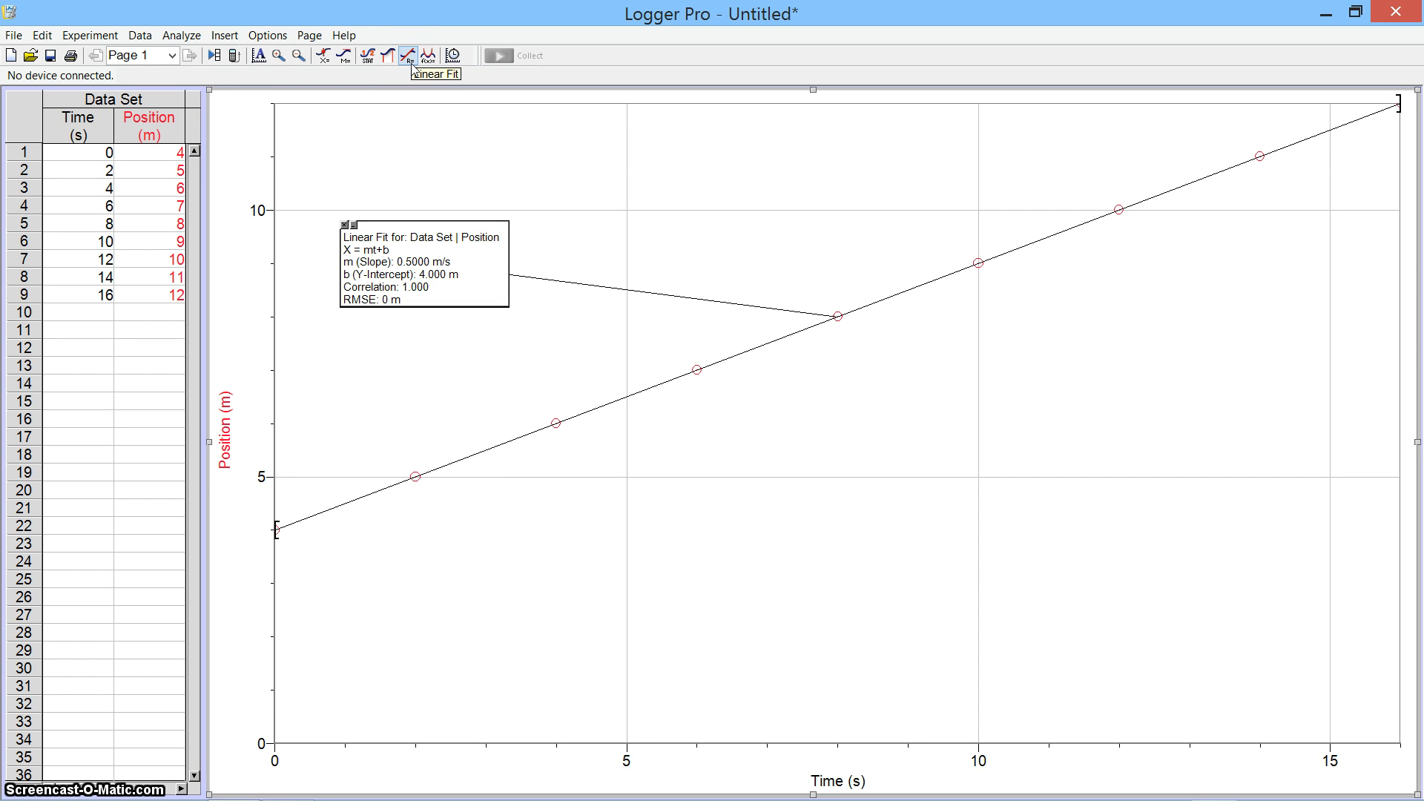
mouse_move(412, 68)
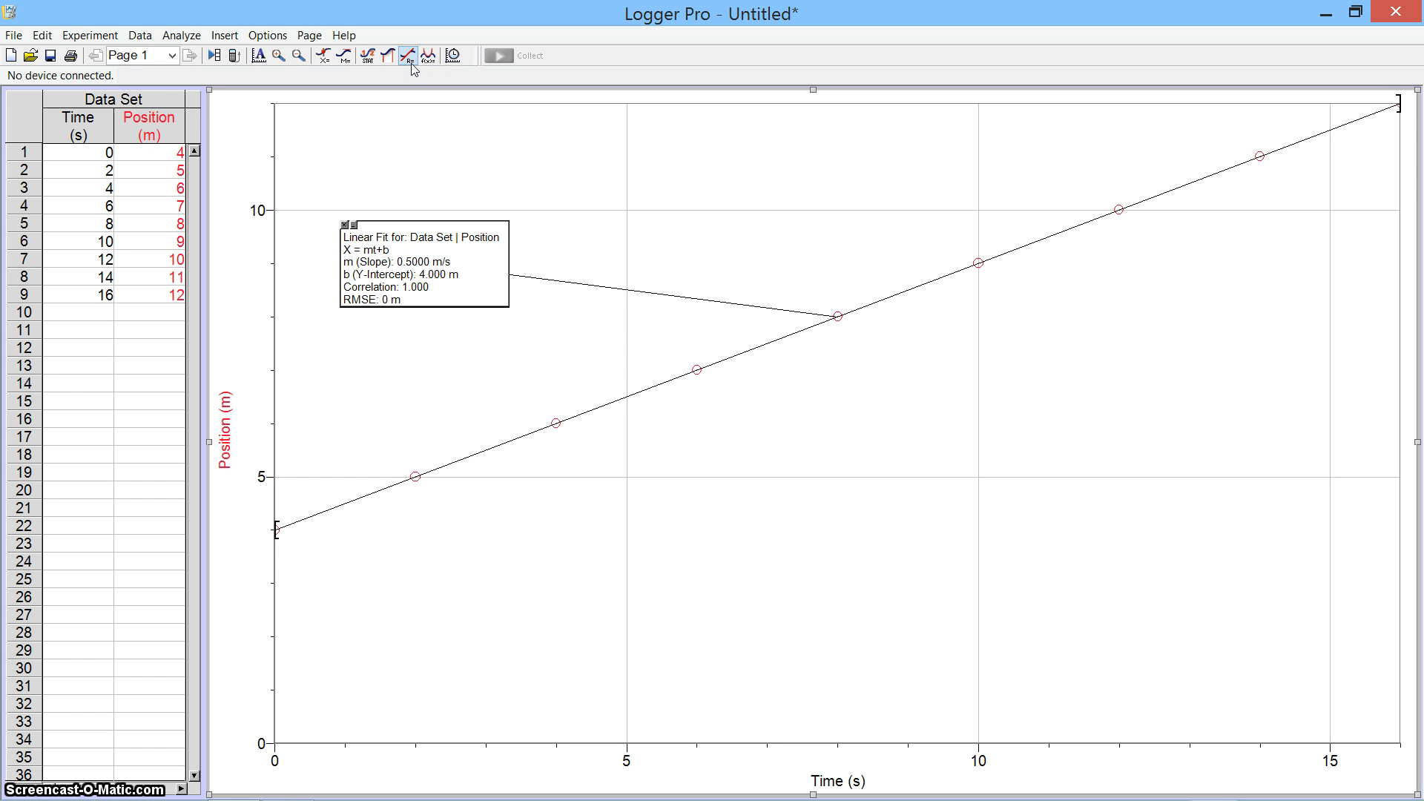